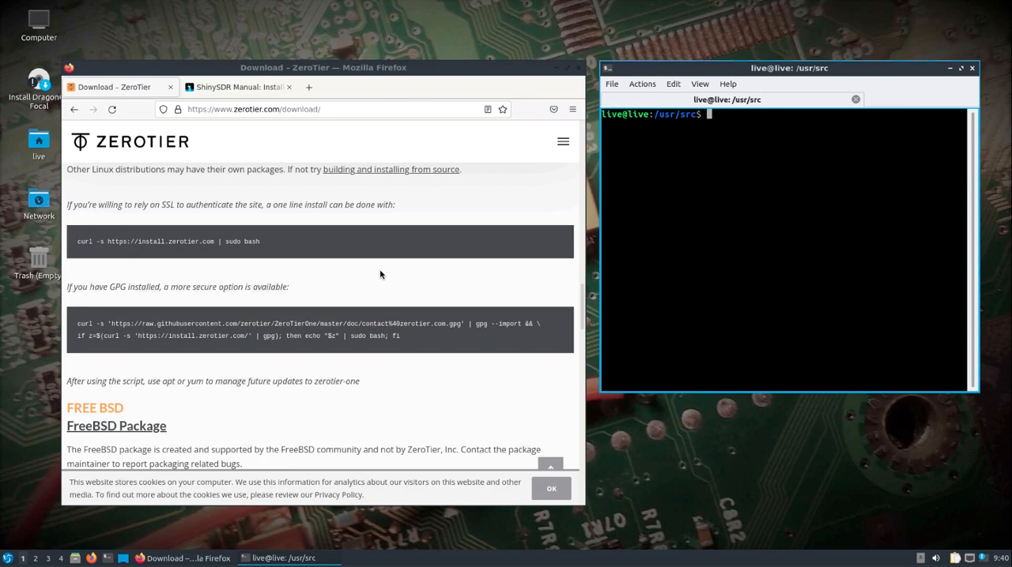
mouse_move(499, 301)
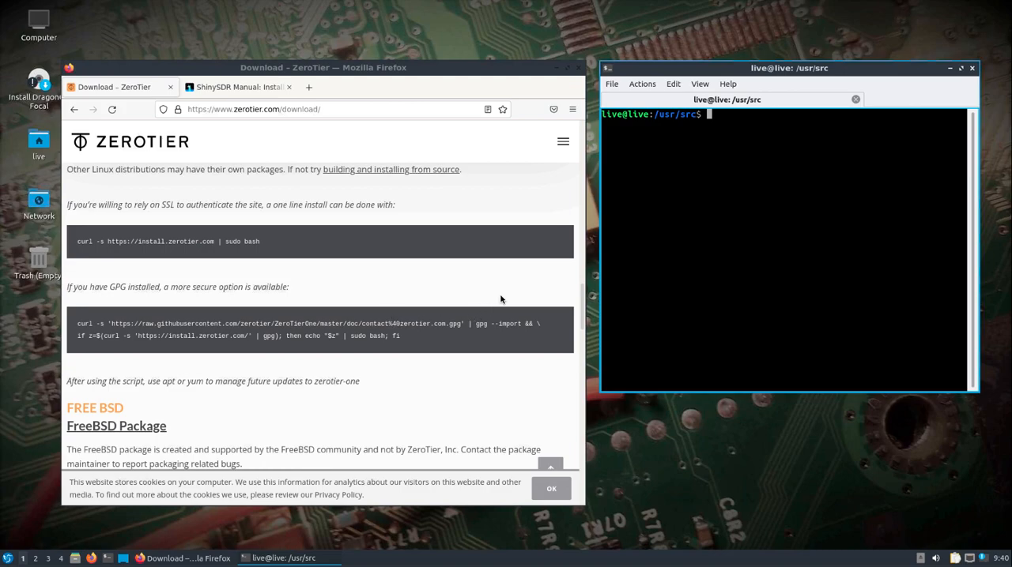
mouse_move(550, 265)
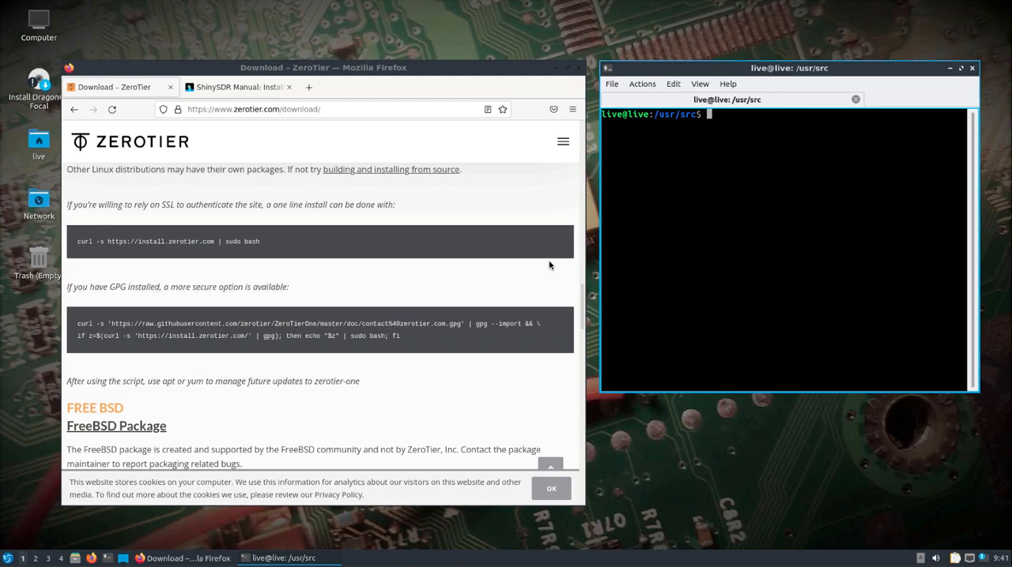
mouse_move(260, 155)
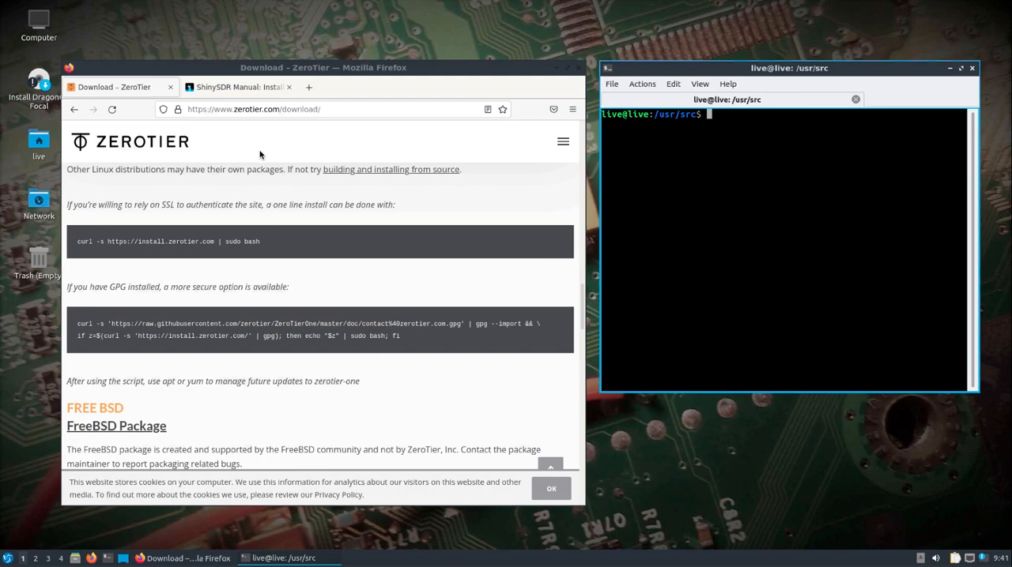
mouse_move(260, 155)
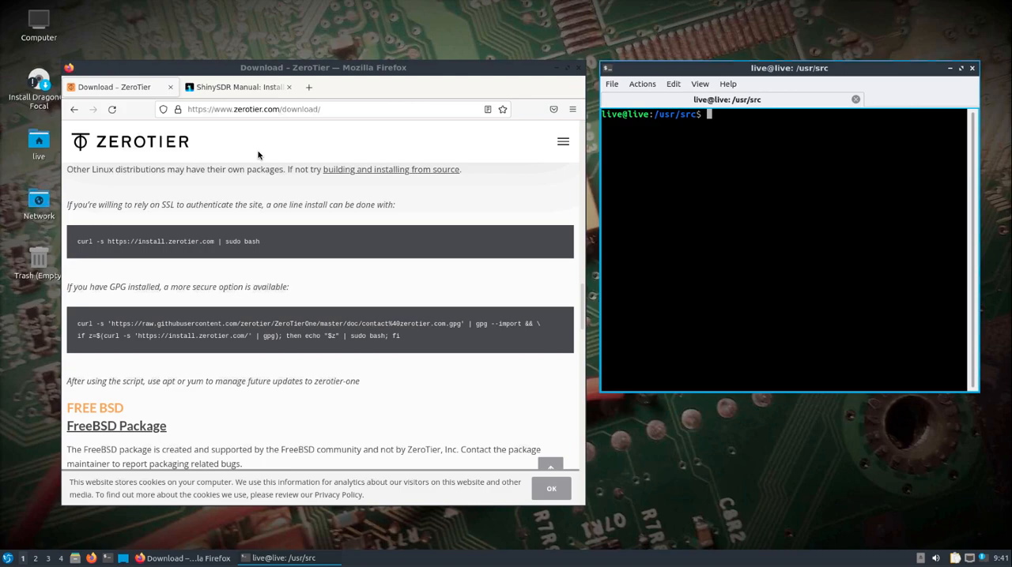
mouse_move(253, 256)
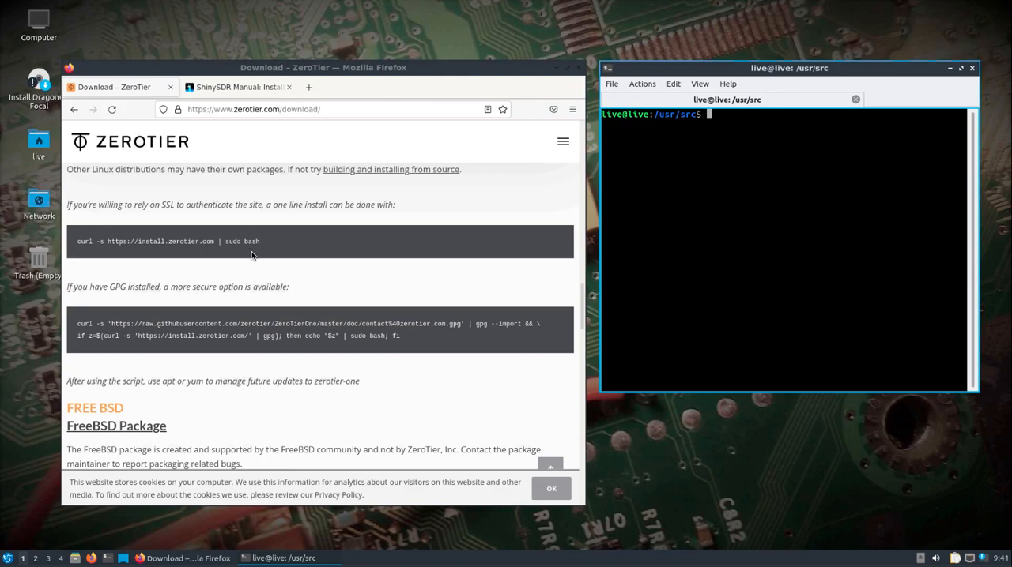
mouse_move(408, 338)
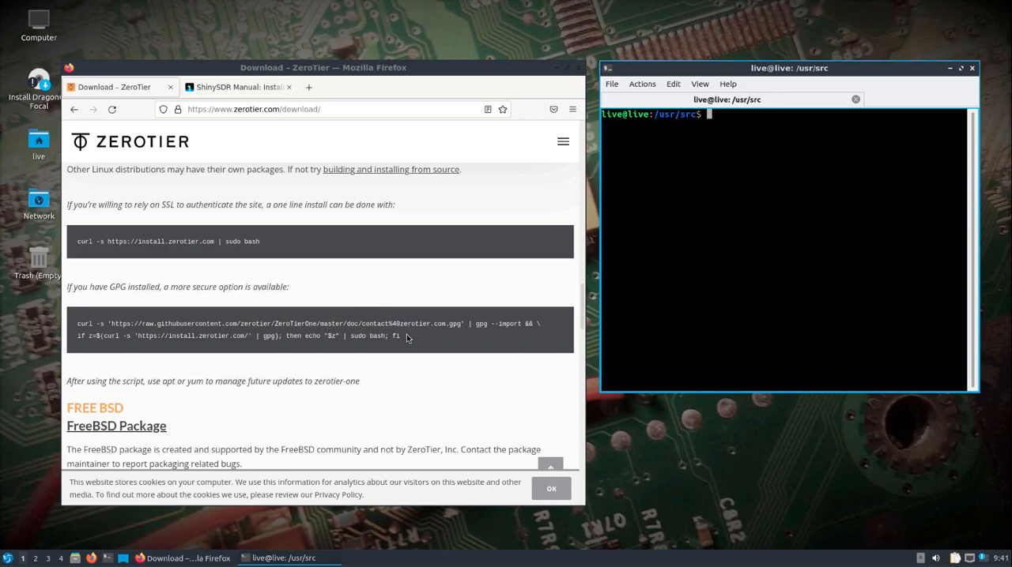
mouse_move(721, 173)
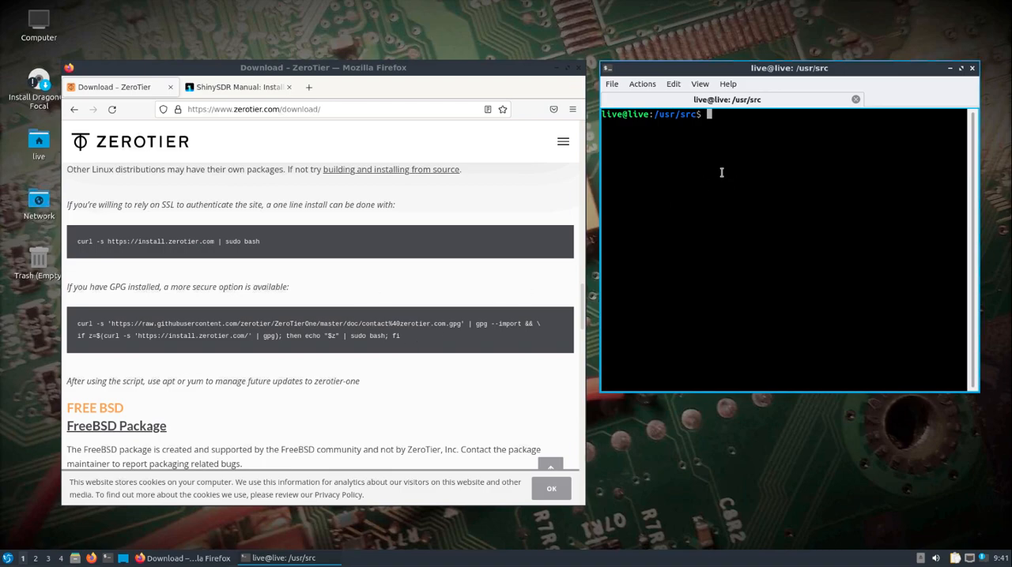
Run the zerotier-cli tool in the terminal, then view the ShinySDR manual installation page
type("zerotier-")
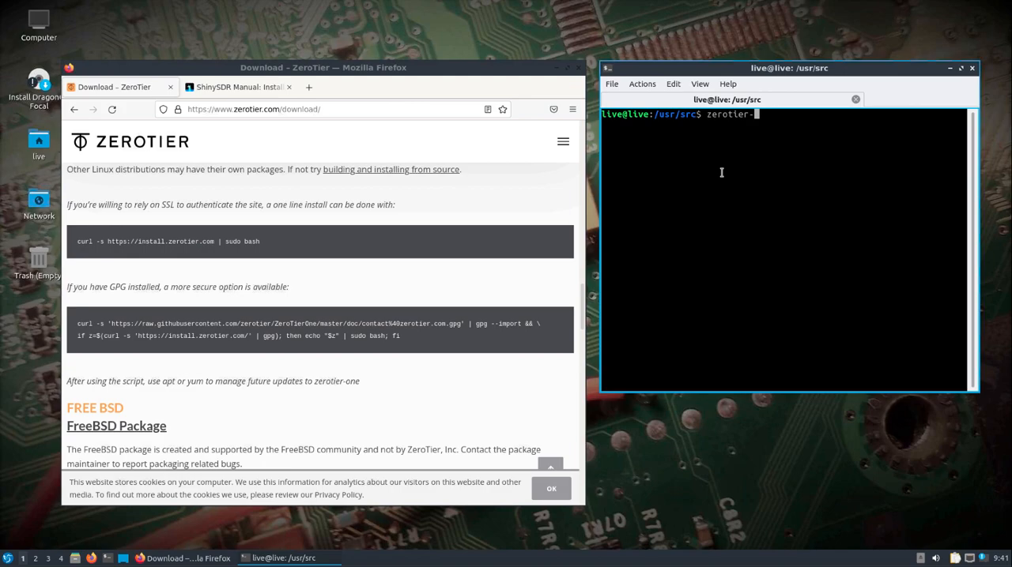
type("cli")
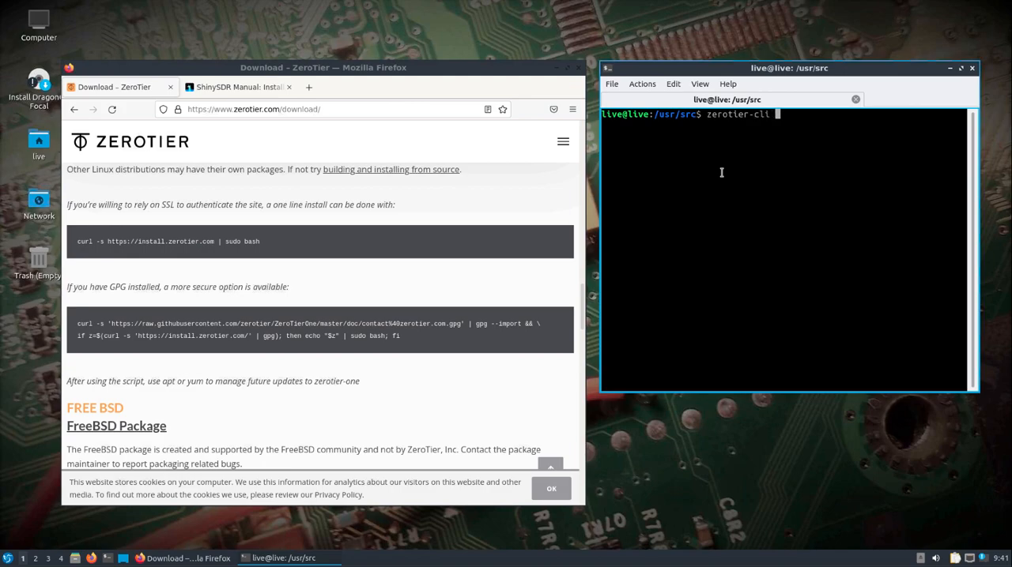
key("BackSpace")
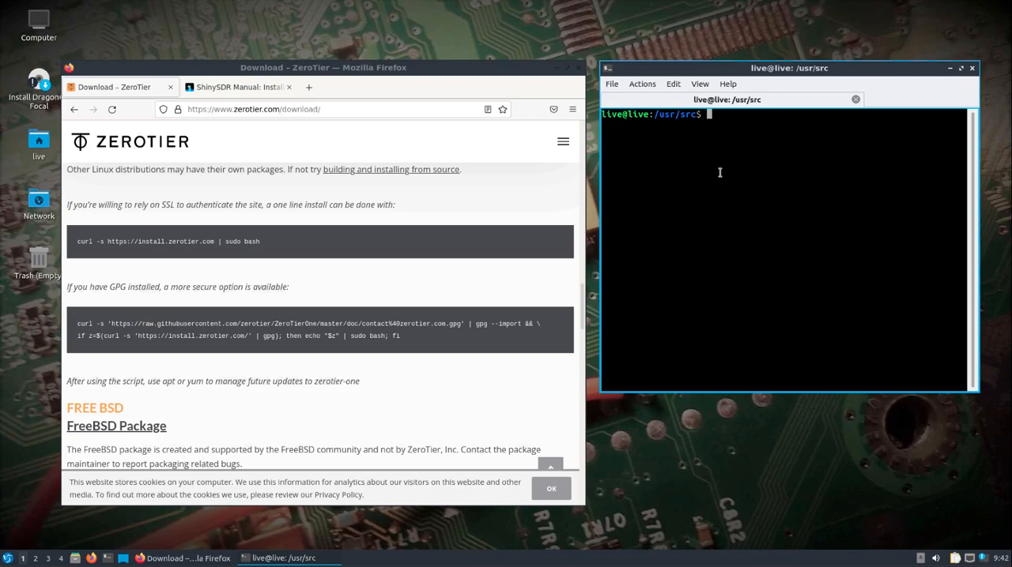
left_click(237, 87)
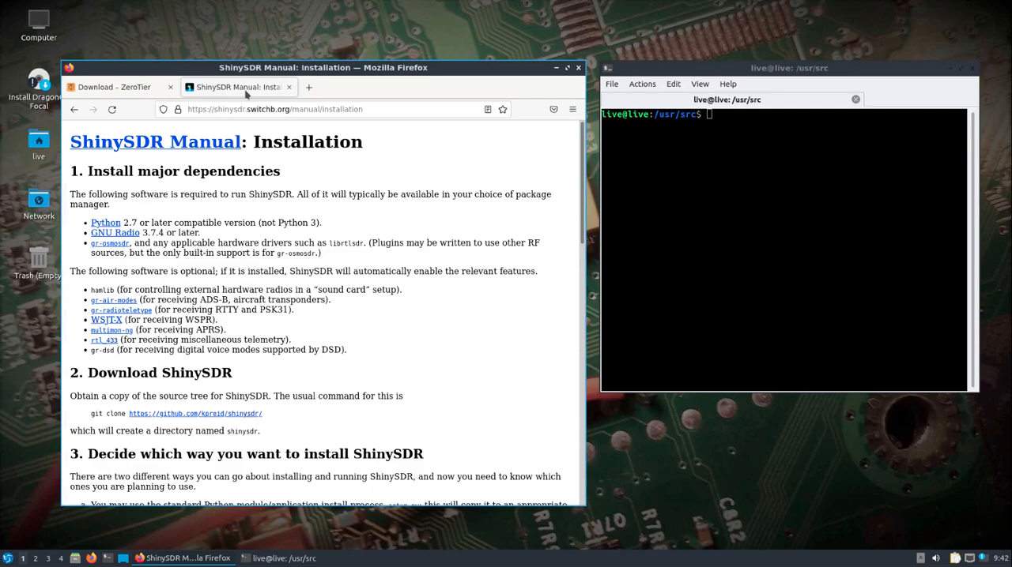
mouse_move(205, 123)
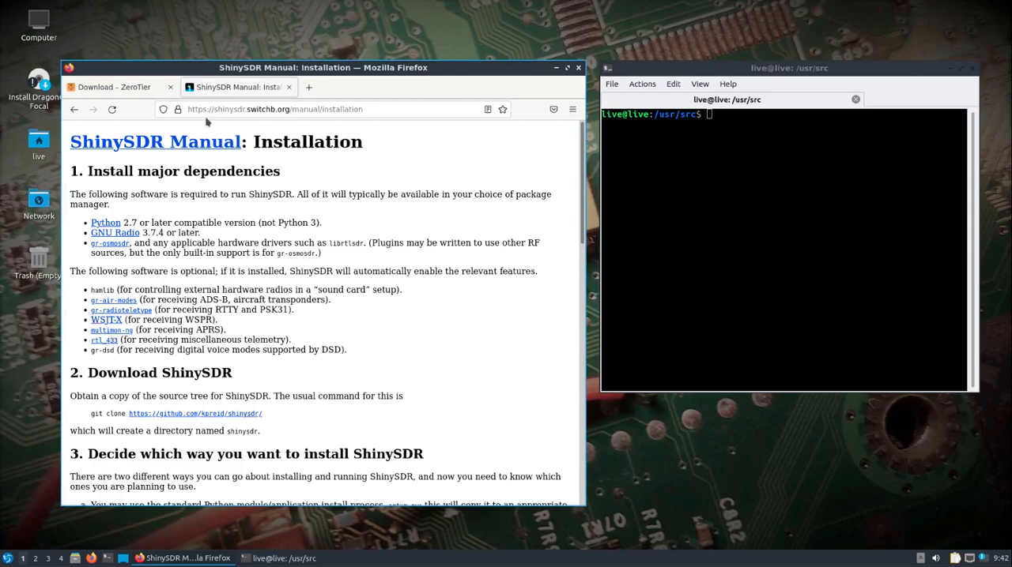
mouse_move(266, 228)
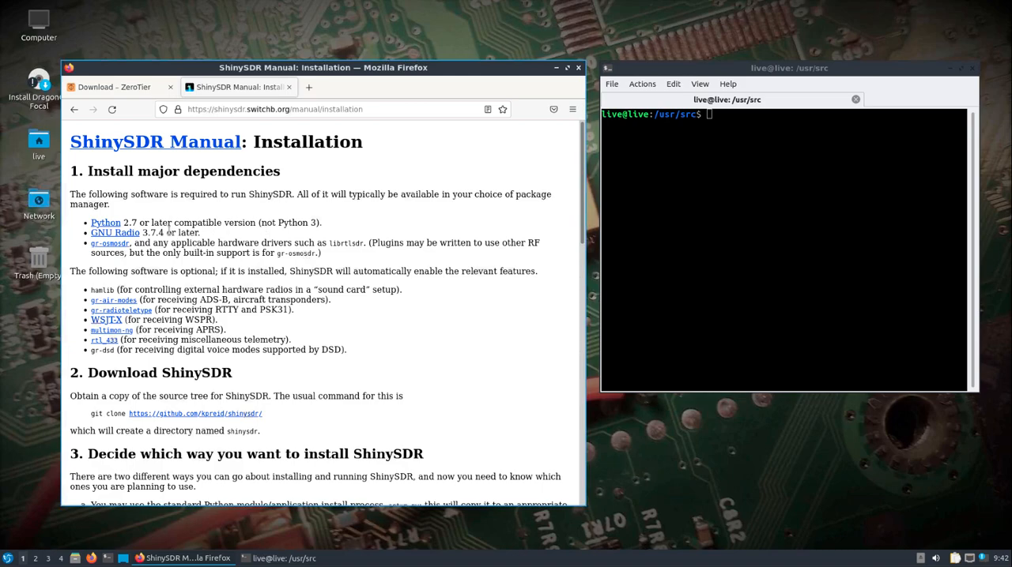
mouse_move(108, 244)
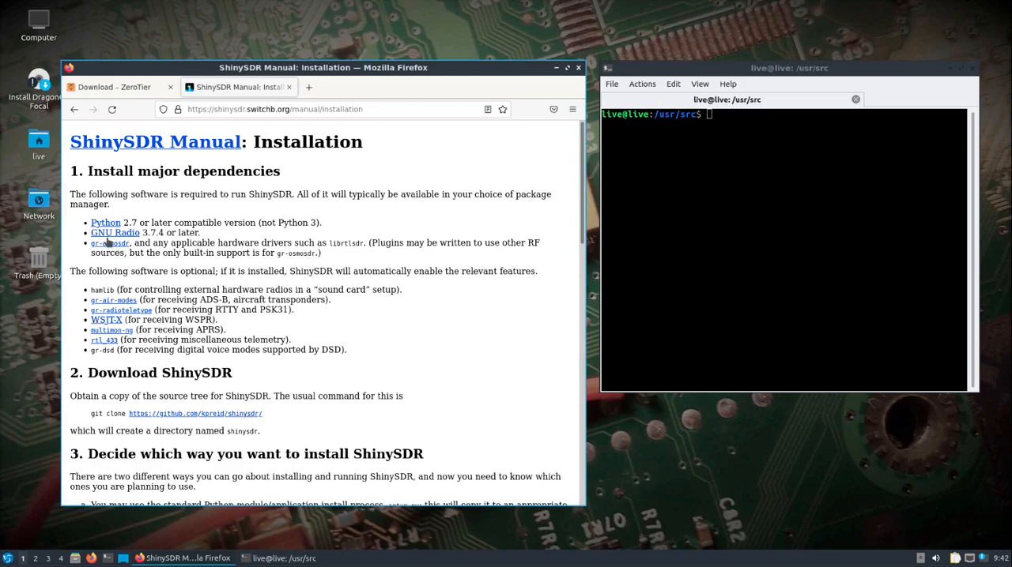
mouse_move(186, 269)
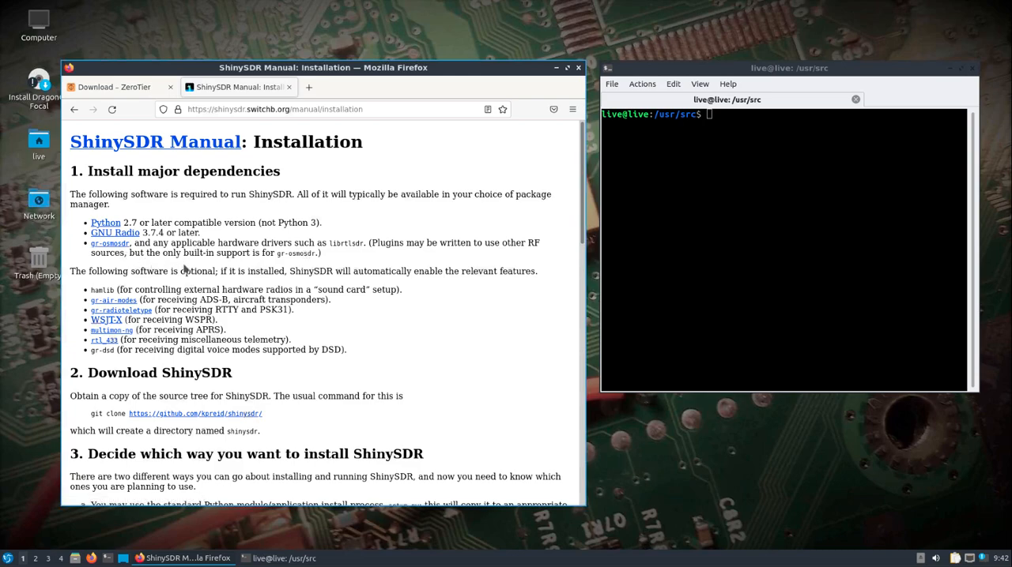
mouse_move(150, 297)
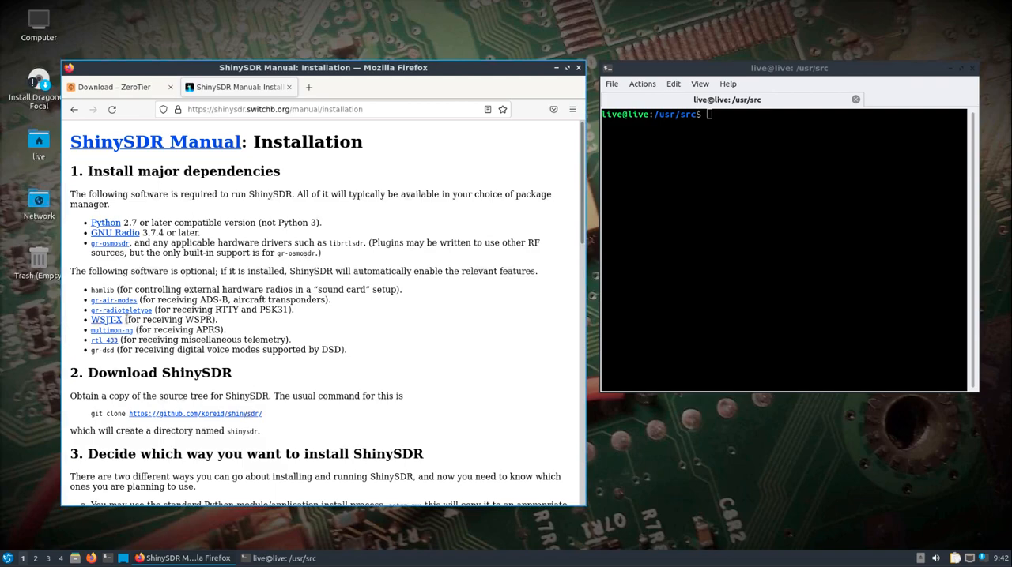
mouse_move(710, 126)
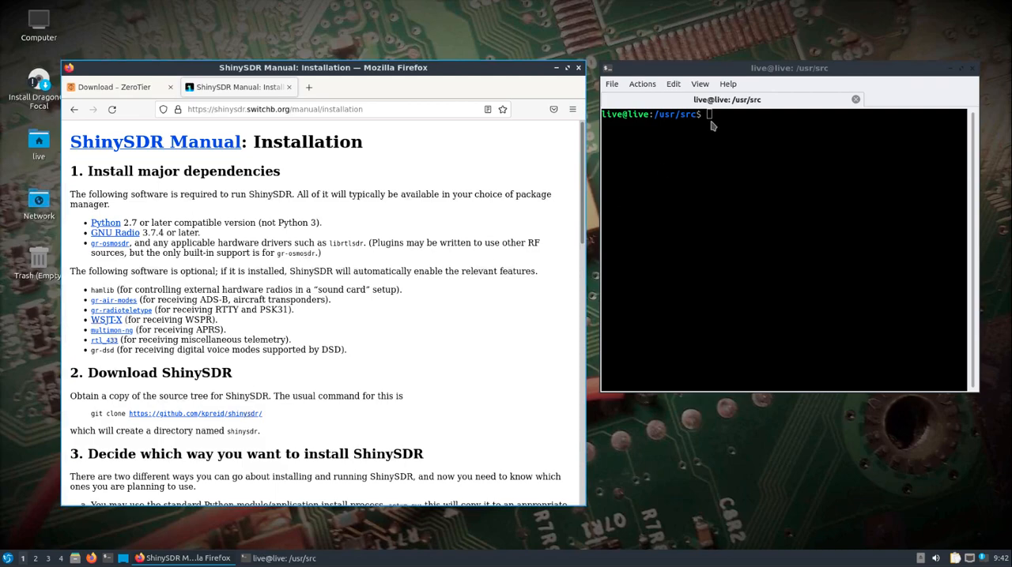
Change to /home/live, list it and show shinysdr -h help
type("cd")
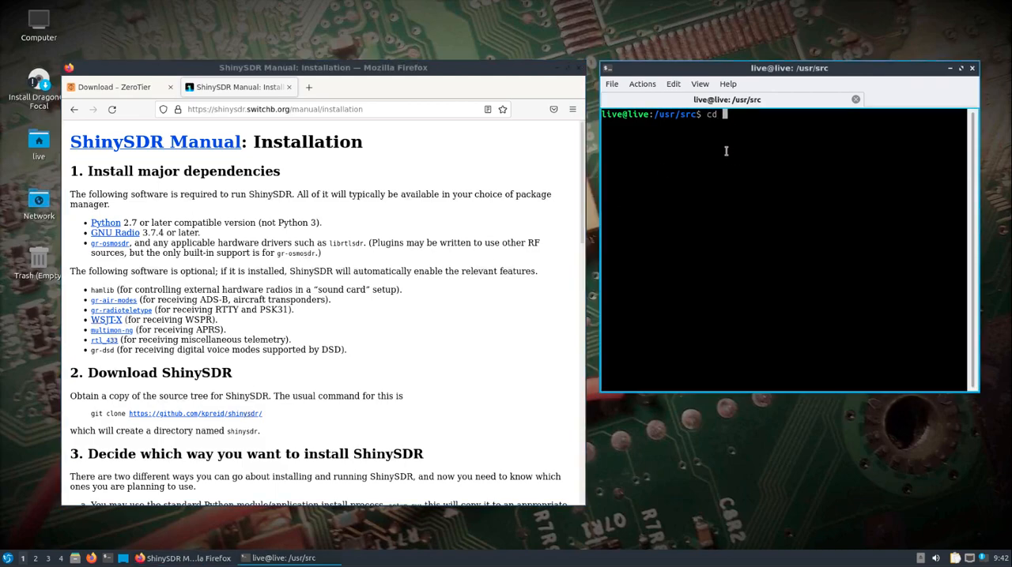
type("/home/live/")
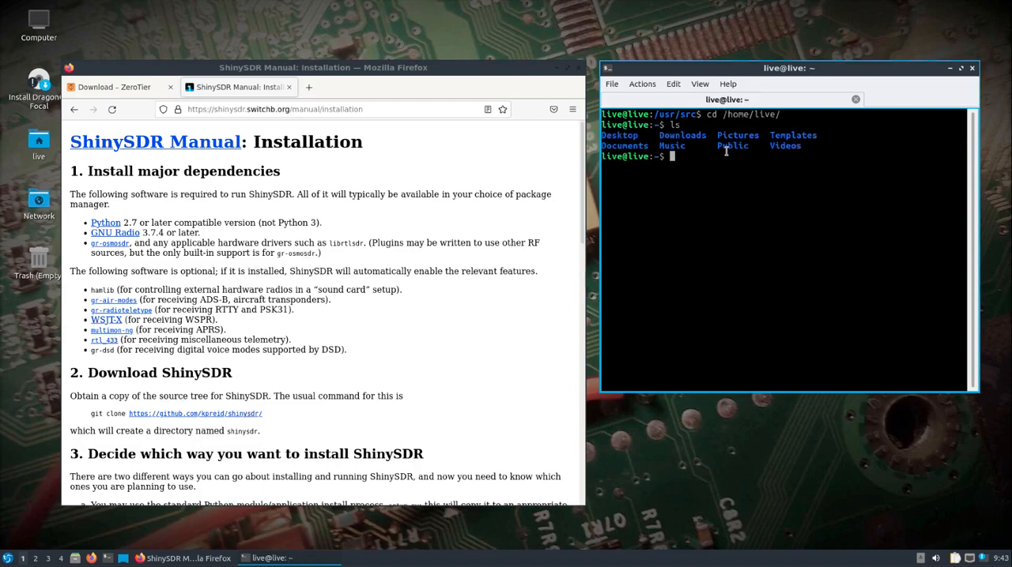
type("shinysdr")
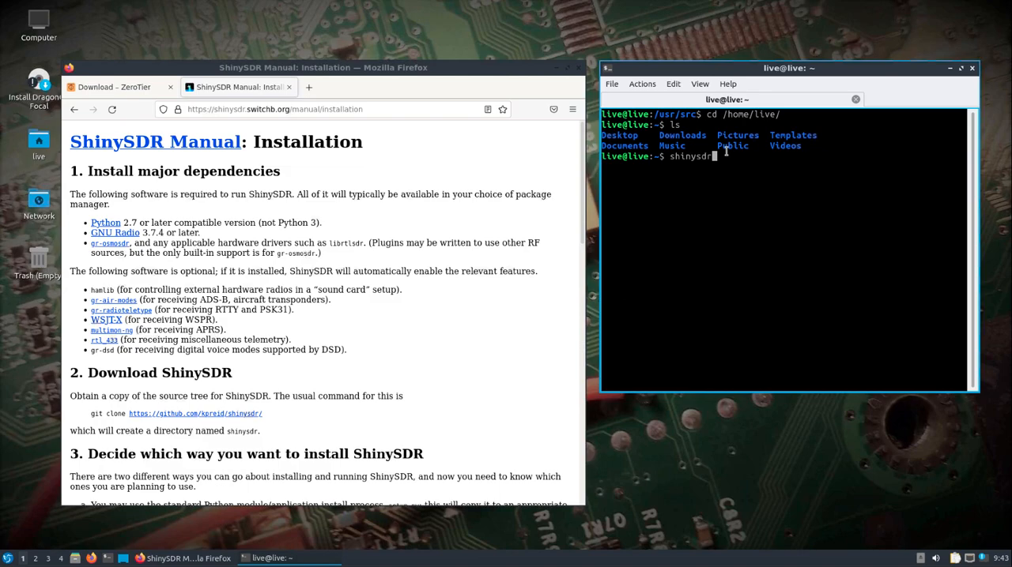
type("-h")
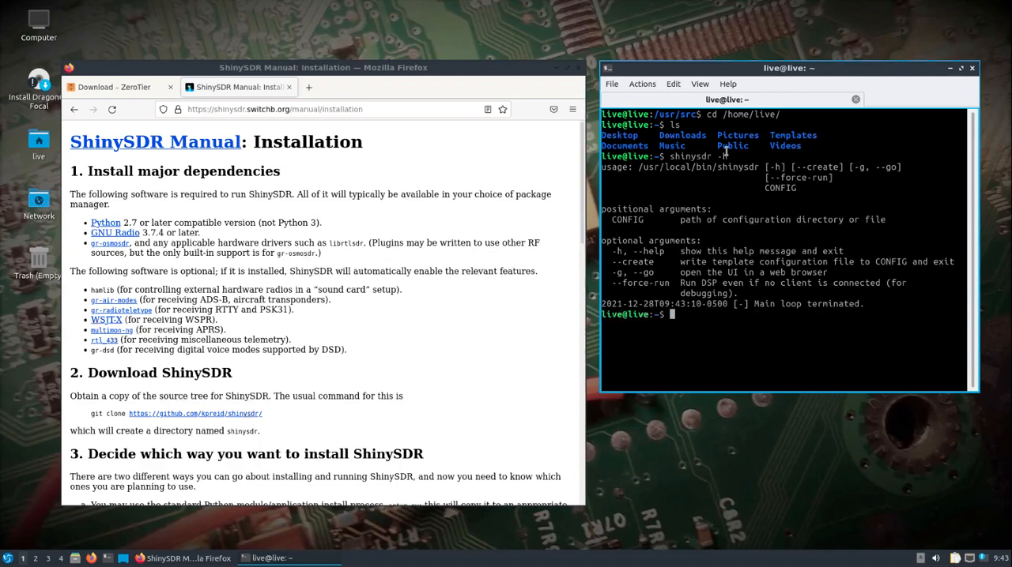
Run shinysdr --create youtube to generate the configuration, then start nano
type("shinysdr --creat")
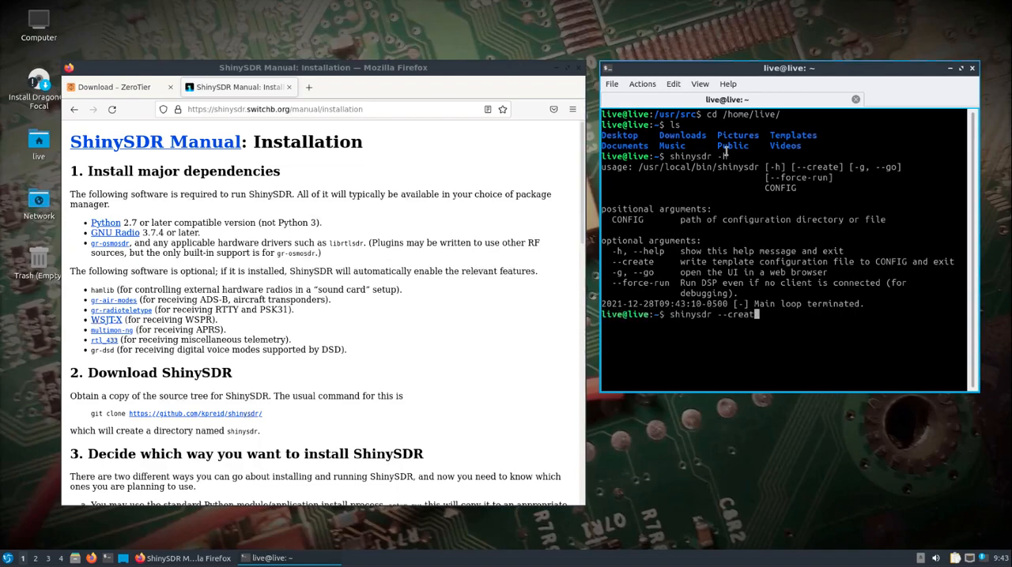
type("youtube")
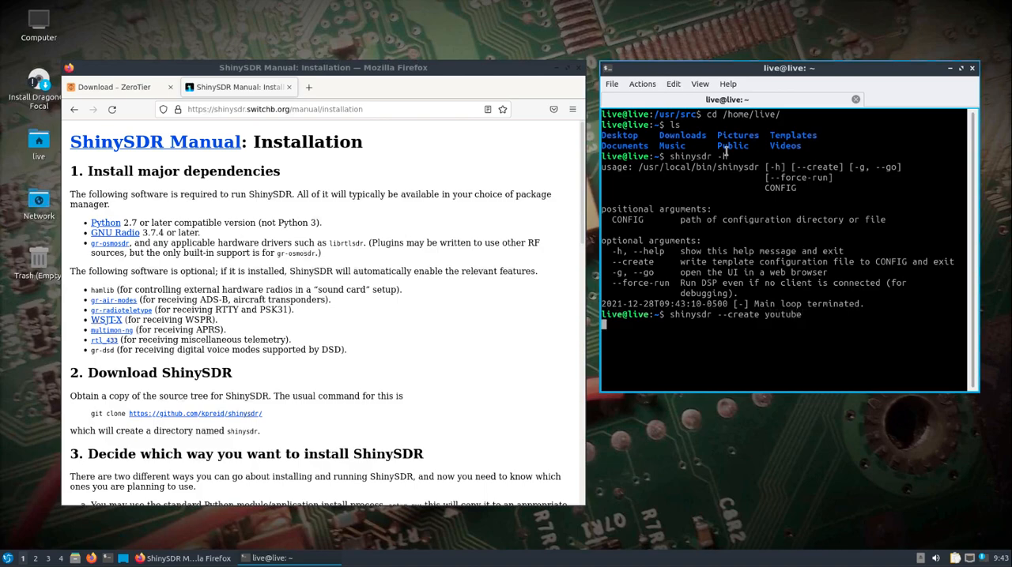
key("Return")
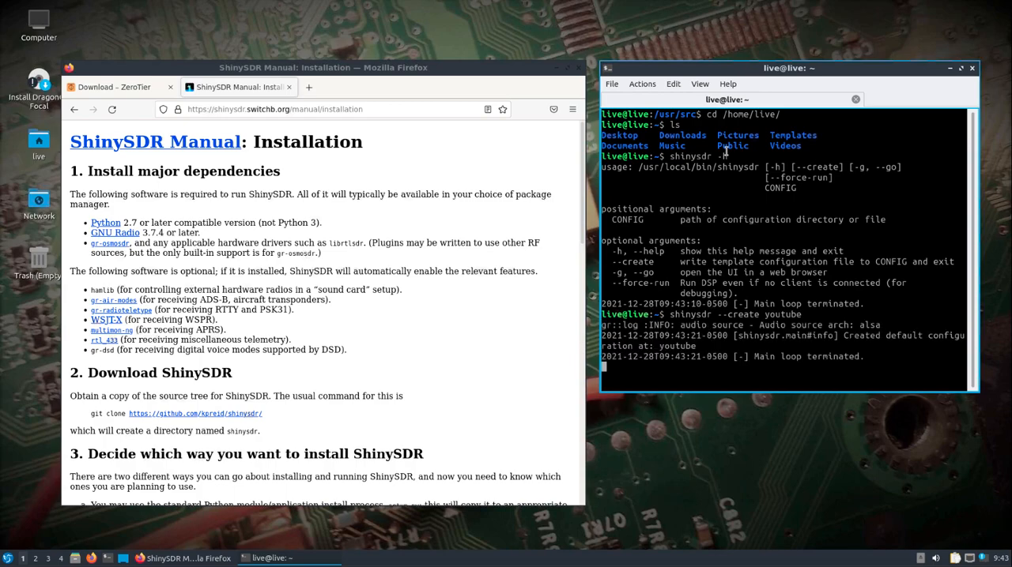
type("nano")
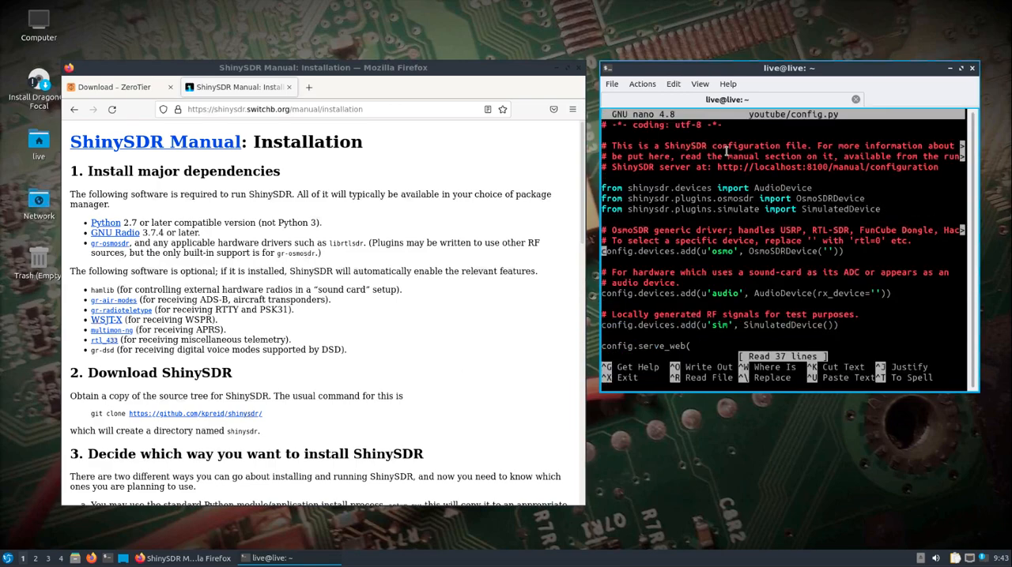
Scroll down through youtube's config.py in nano
scroll("down", 3)
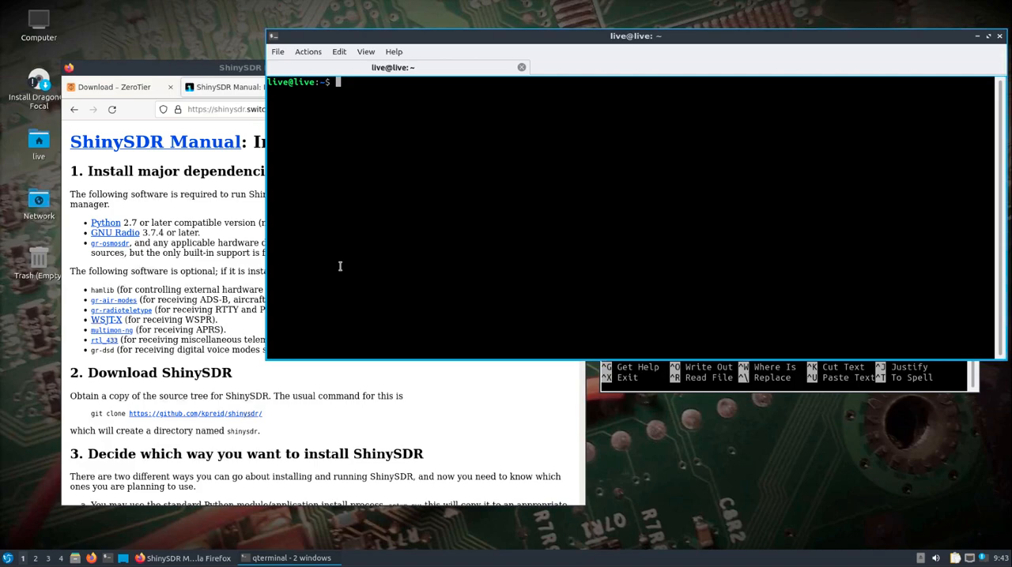
Run suscli list and suscli profiles to show commands and detected SDR profiles
type("suscli li")
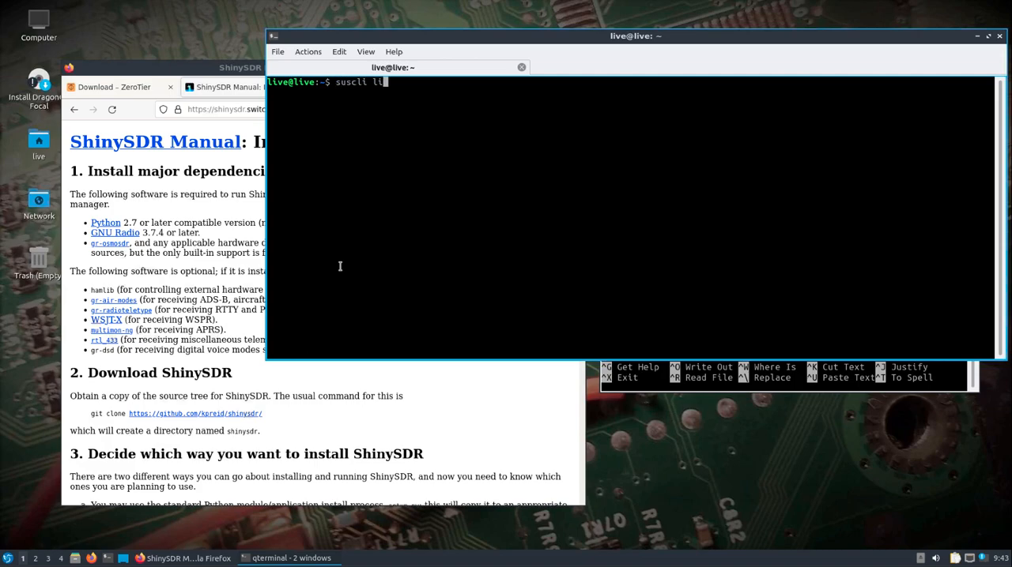
key("Return")
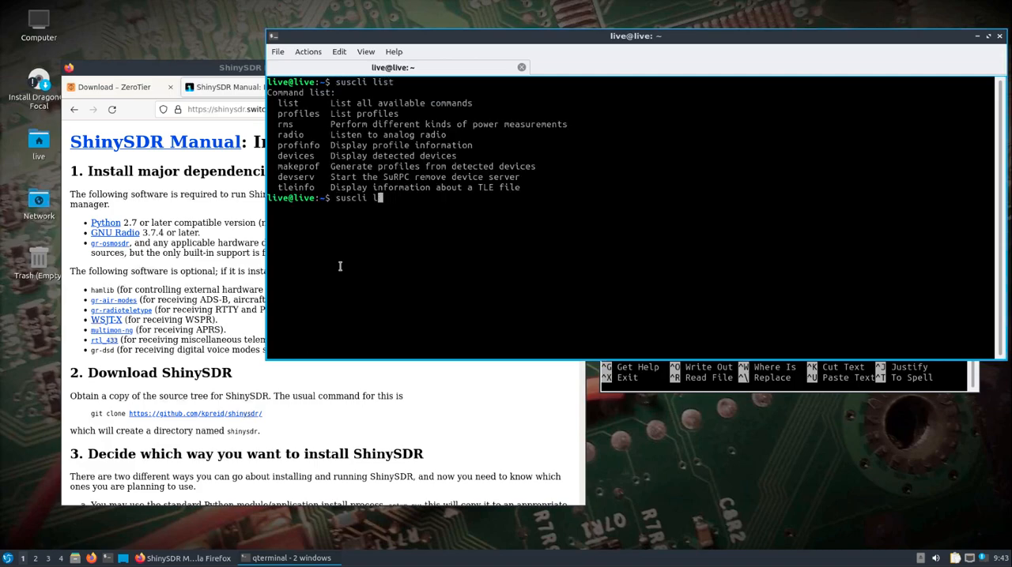
type("profile")
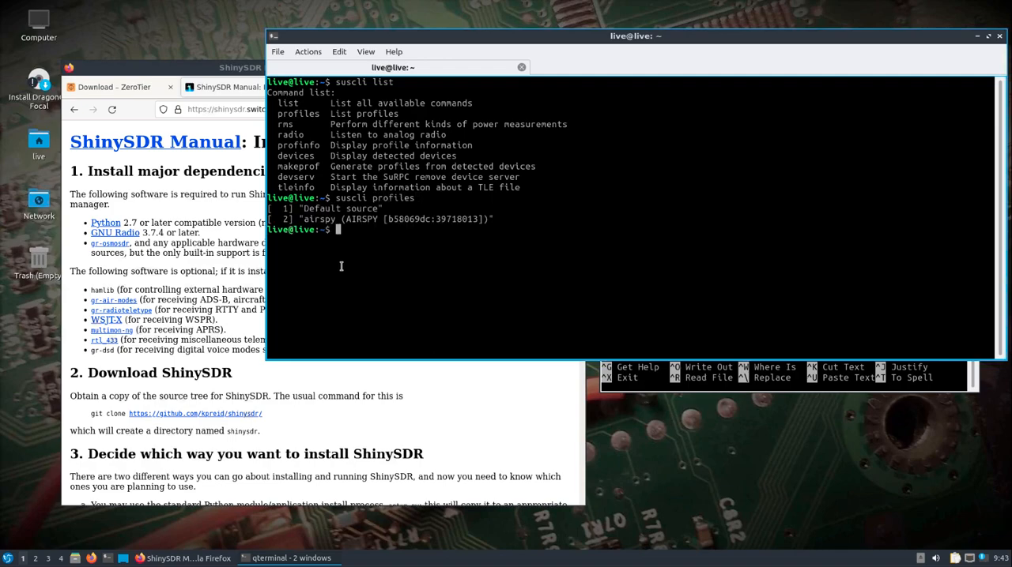
Begin the suscli devserv if= command for the device server
type("suscli de")
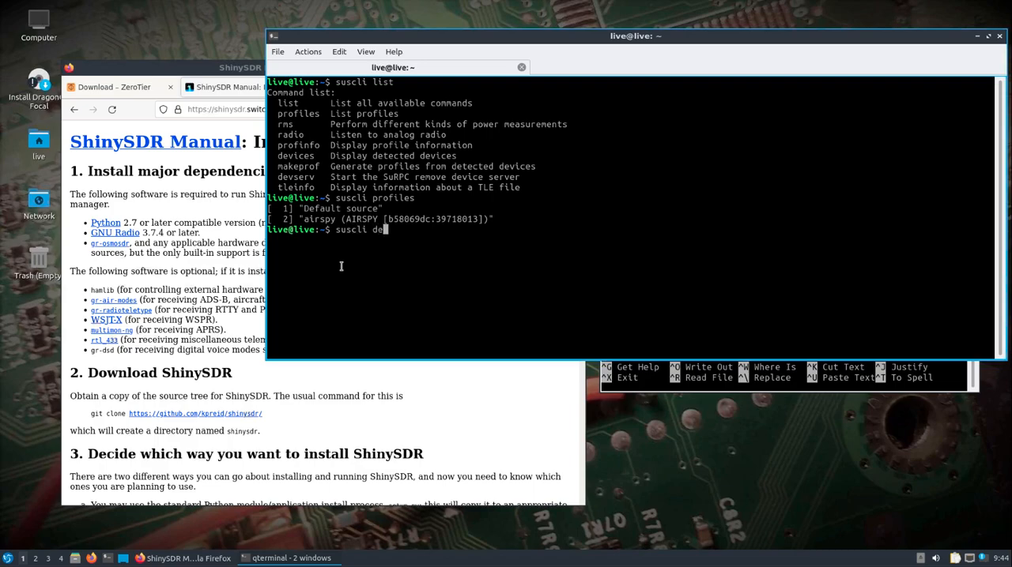
type("serv")
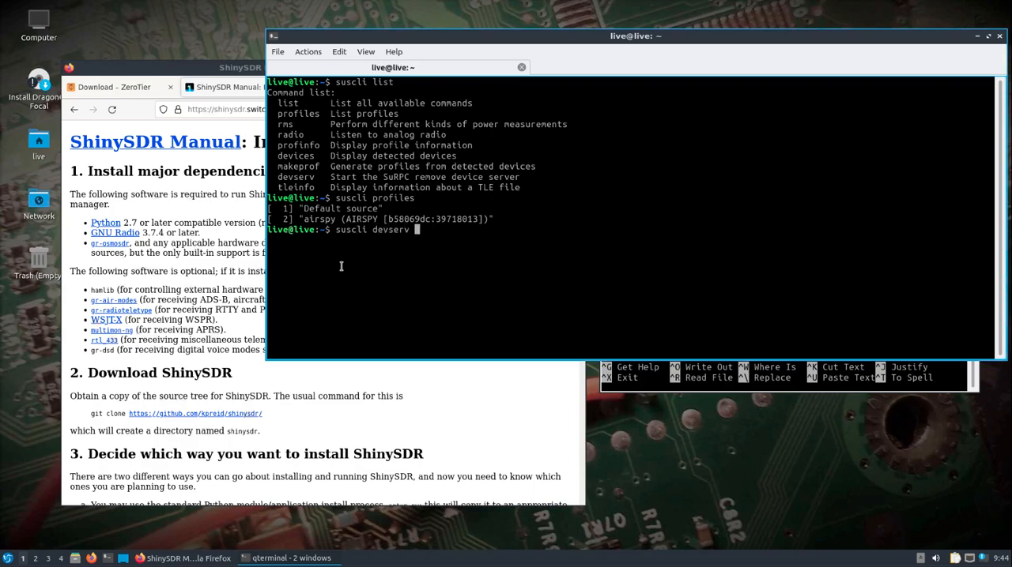
type("if=0.0.0.0")
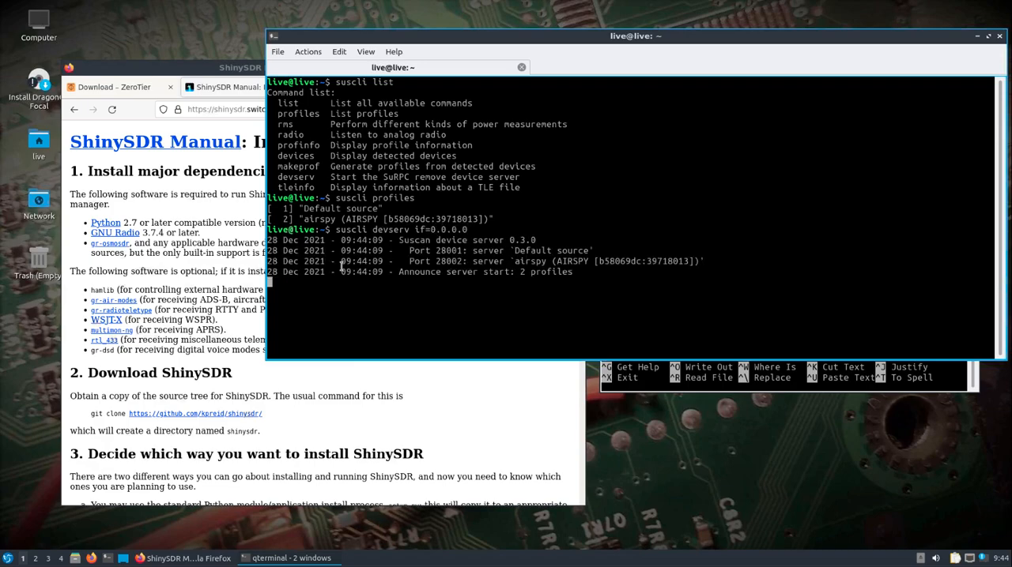
Launch the SuSCAN device server on all interfaces (0.0.0.0)
key("ctrl+c")
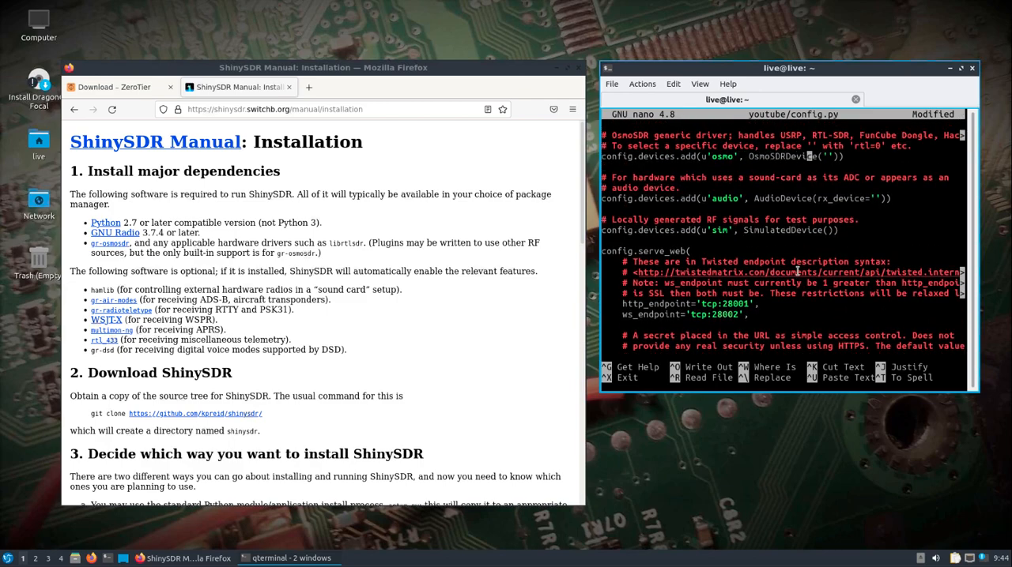
Set the OsmoSDR device string to the Airspy in config.py, save and leave nano
type("air")
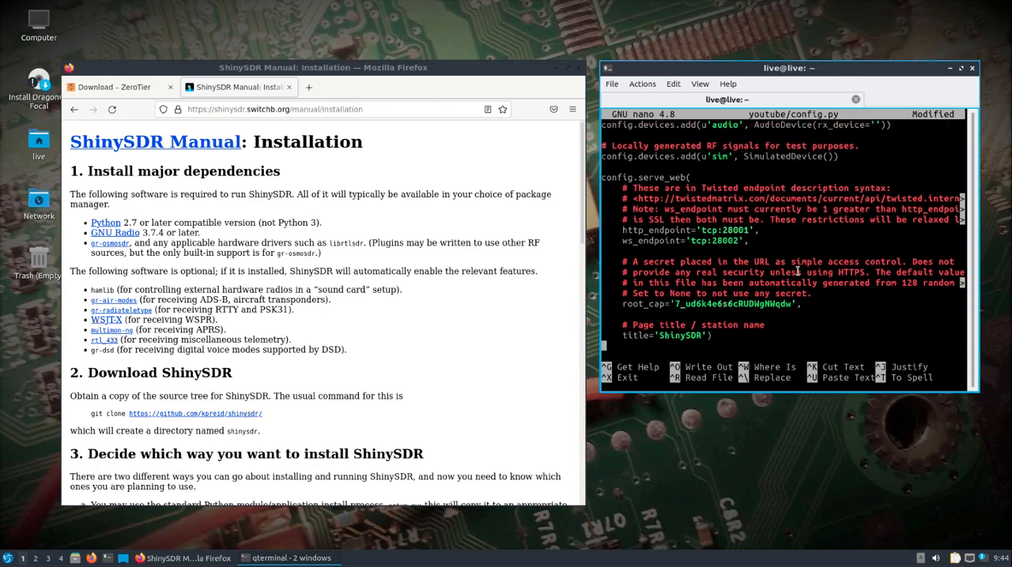
key("ctrl+o")
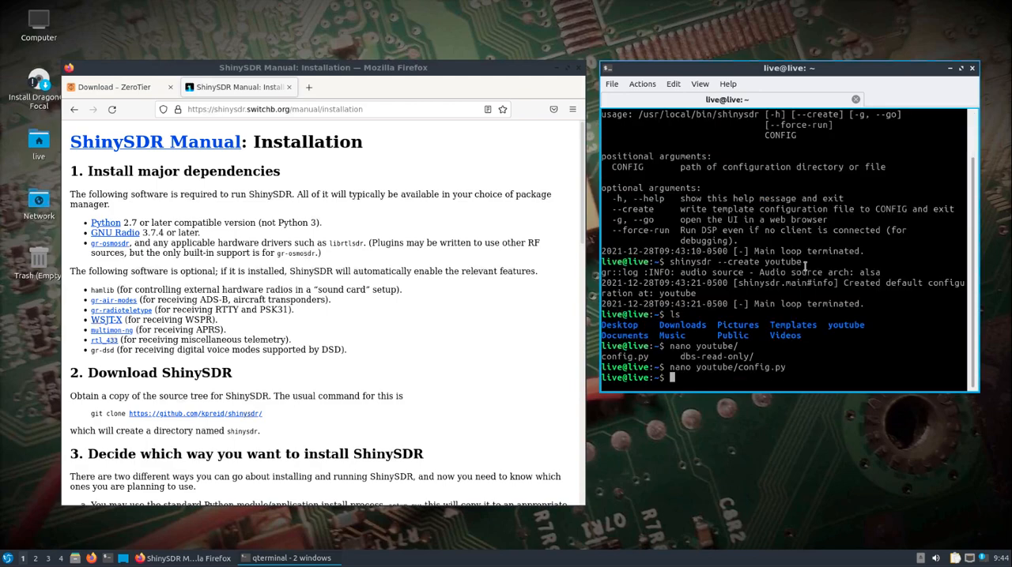
Run shinysdr youtube/ to start the server with the youtube configuration
type("shinysdr")
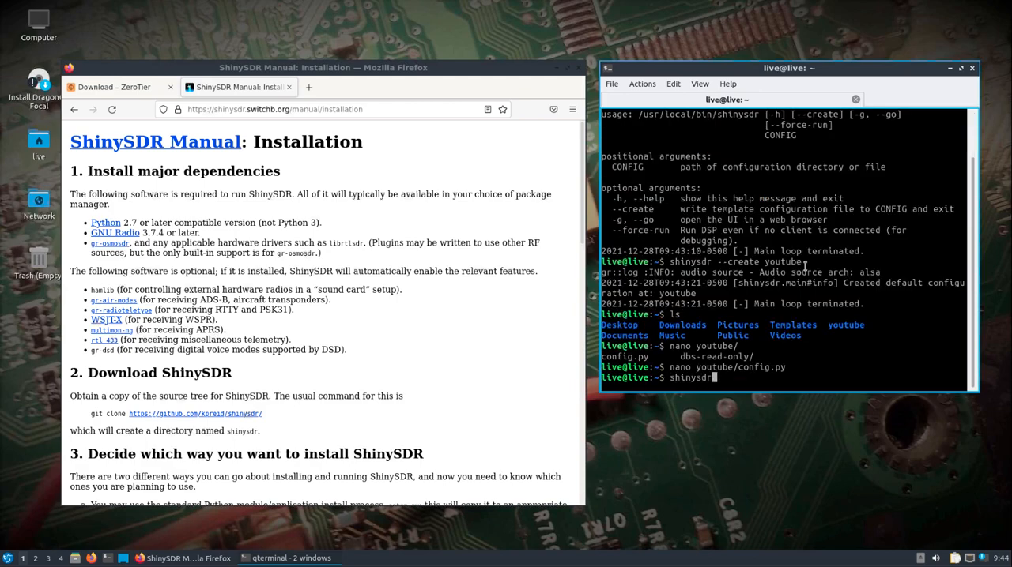
type("youtube/")
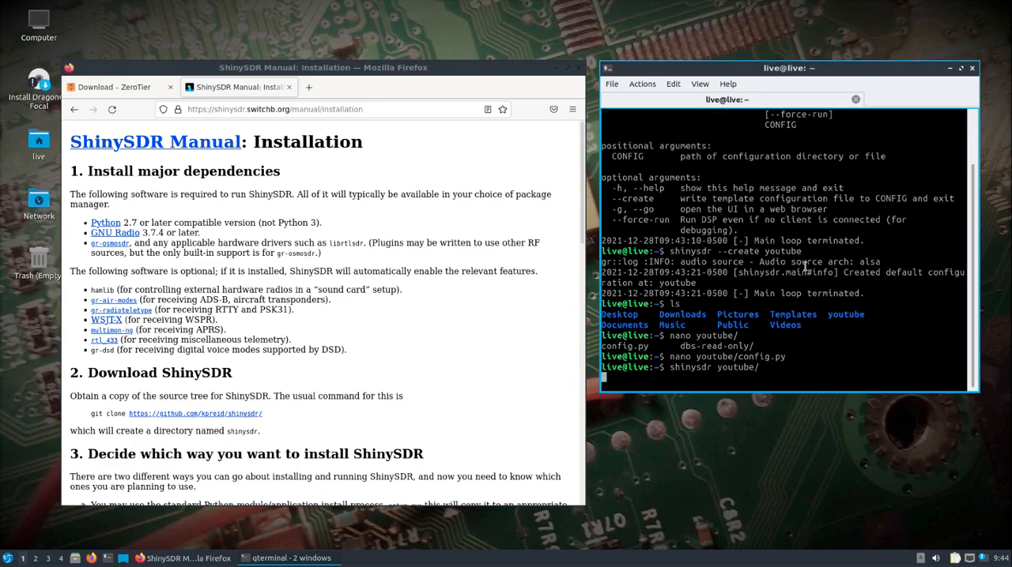
key("Return")
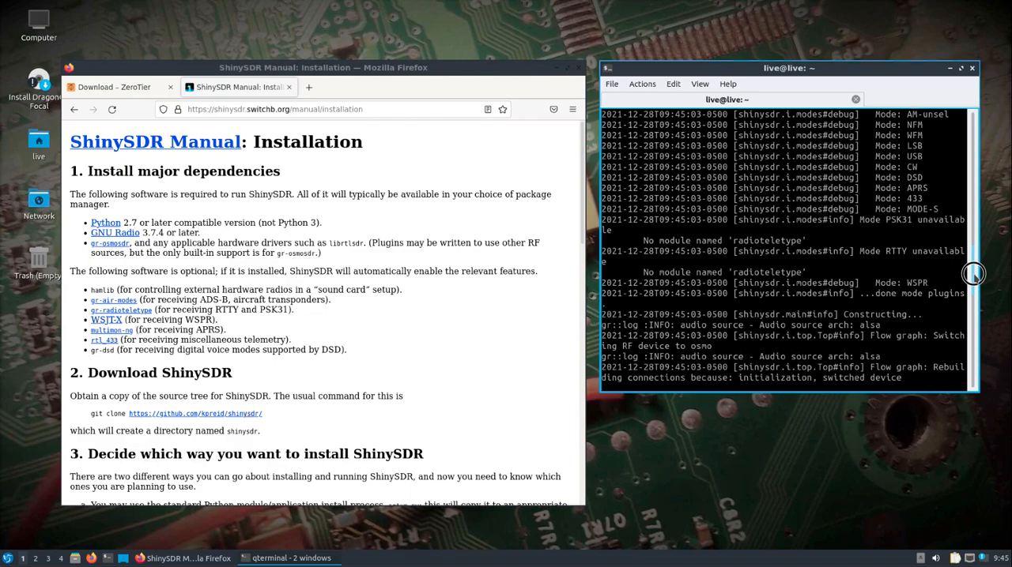
Scroll to the end of the log showing 'ShinySDR is ready' and its URL
scroll("down", 3)
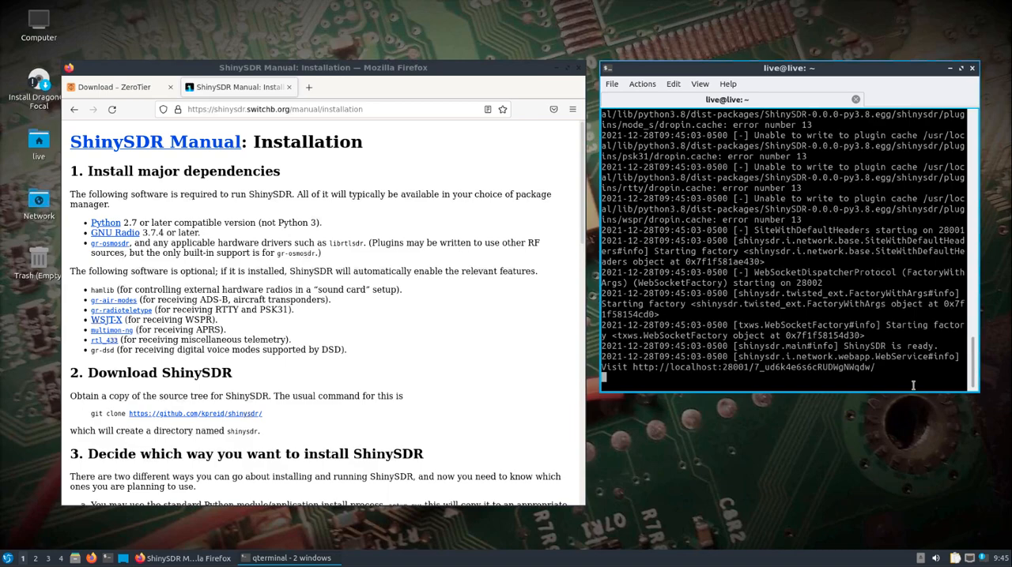
mouse_move(838, 459)
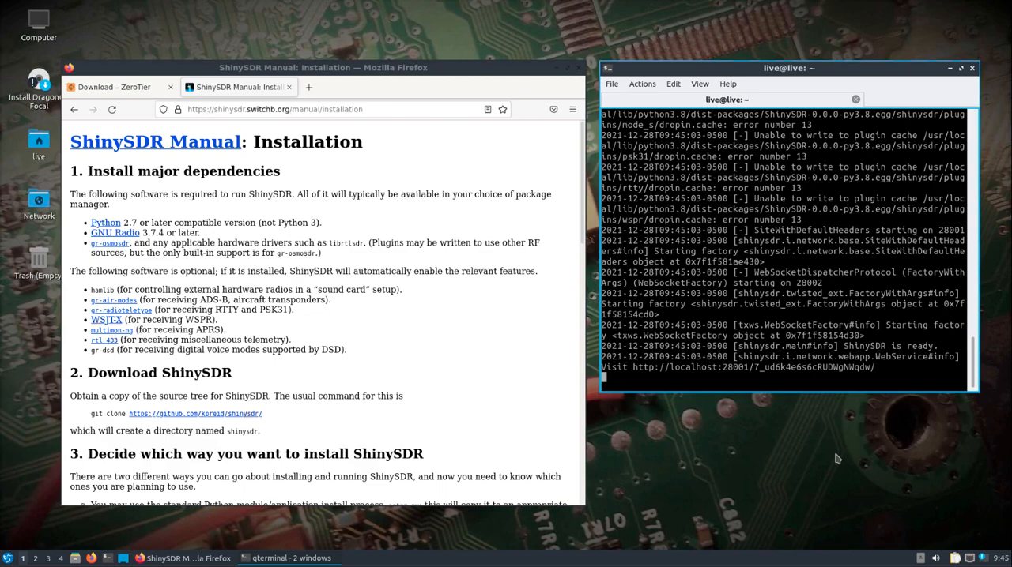
mouse_move(838, 458)
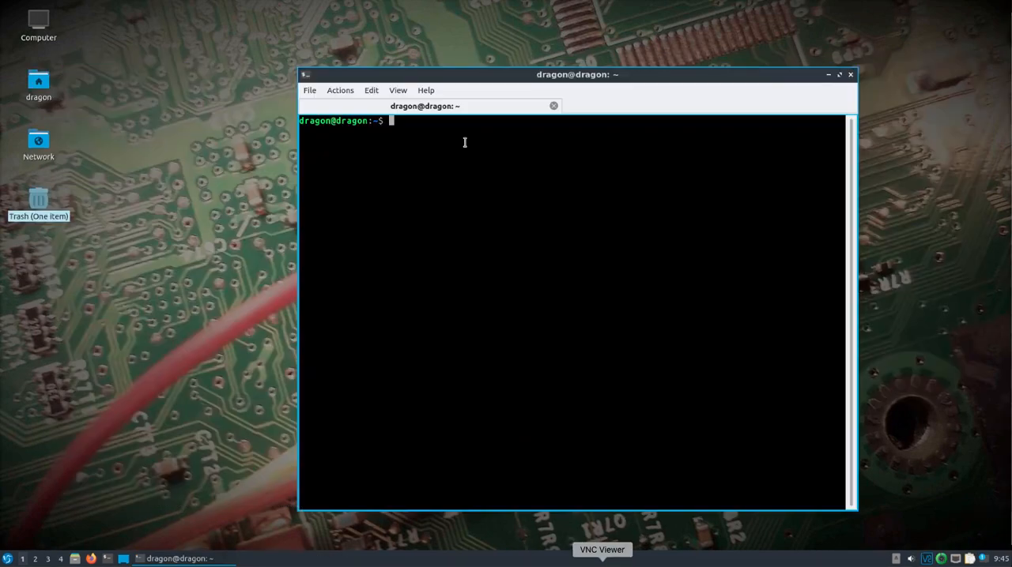
mouse_move(387, 413)
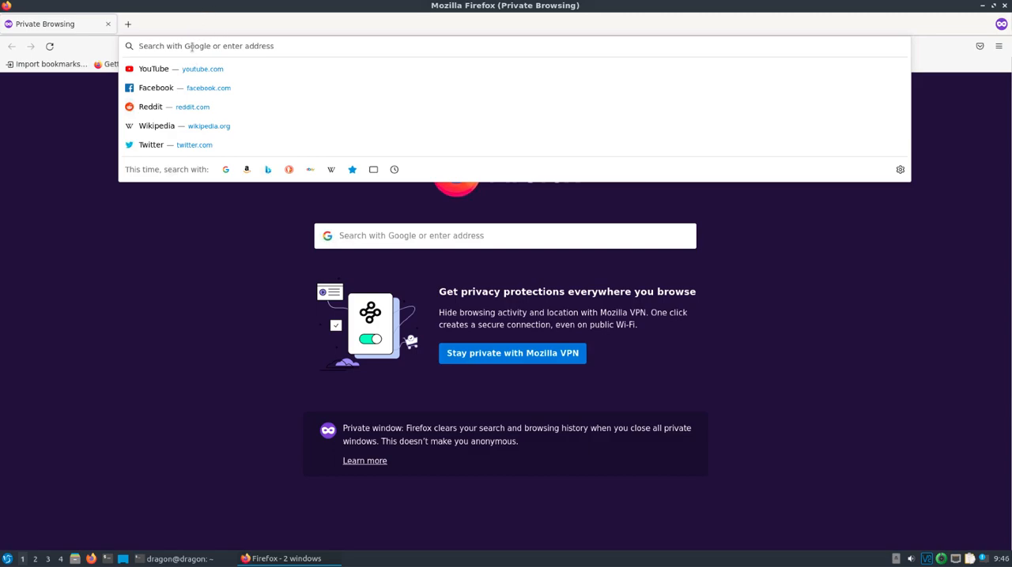
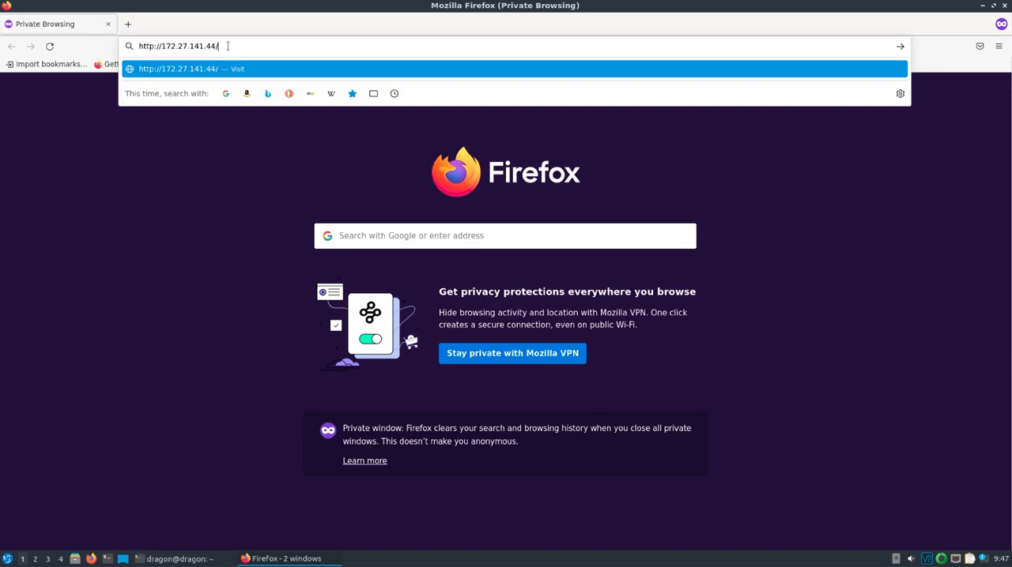
key("BackSpace")
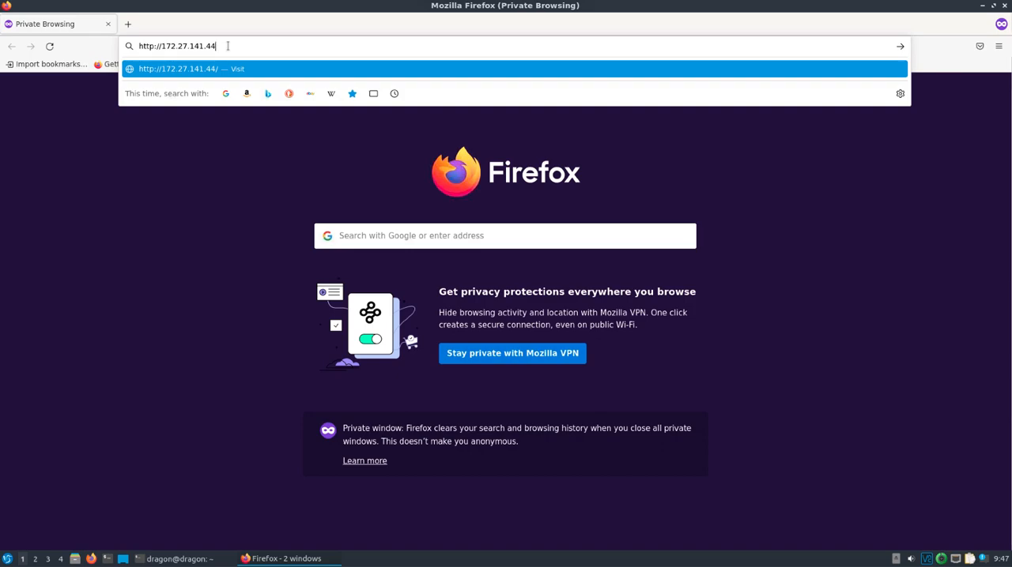
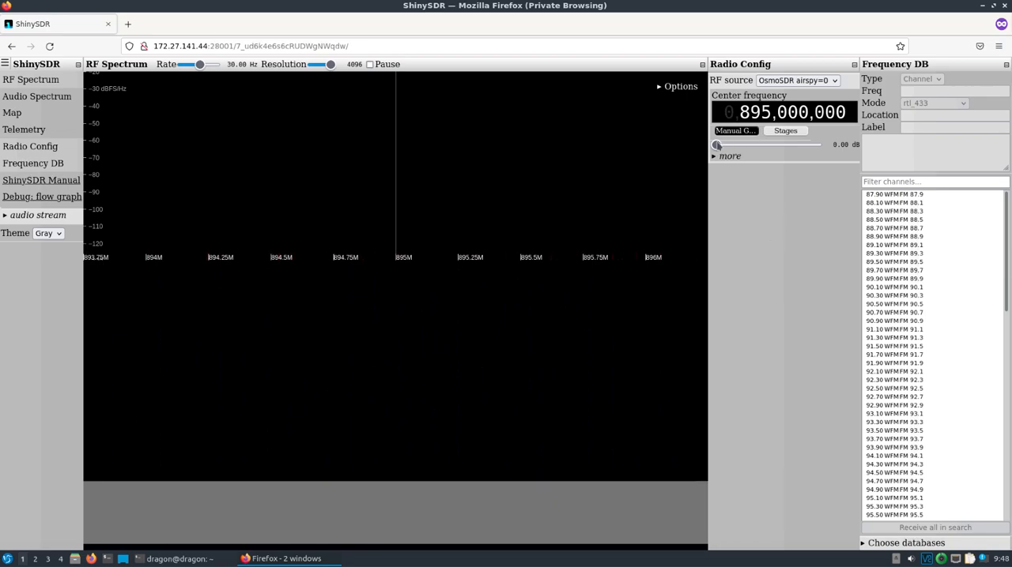
Raise gain into IF, LNA and mixer stages, reveal more Radio Config options, and place a receiver on the 895 MHz peak
left_click_drag(716, 145, 796, 145)
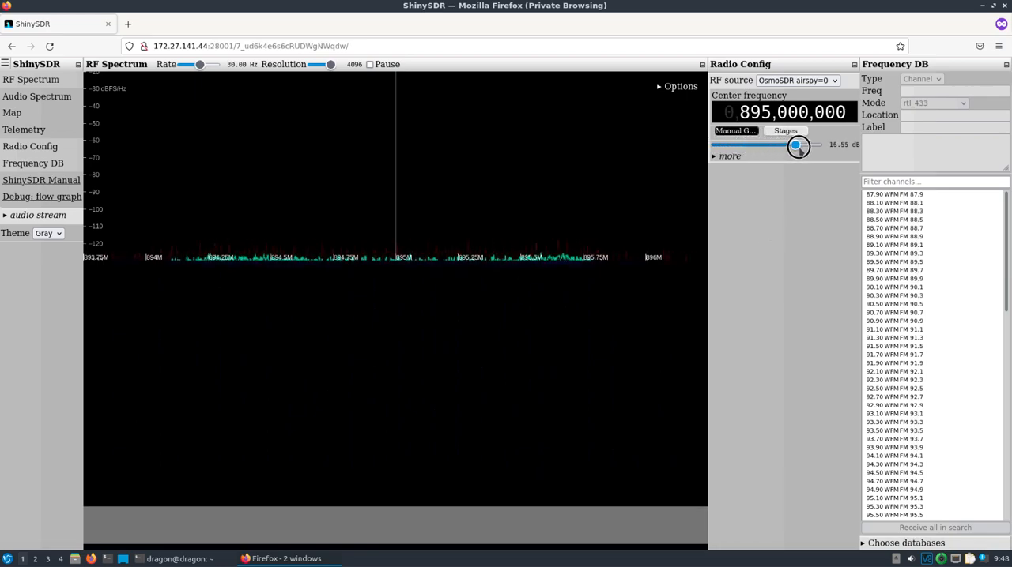
left_click_drag(796, 146, 803, 145)
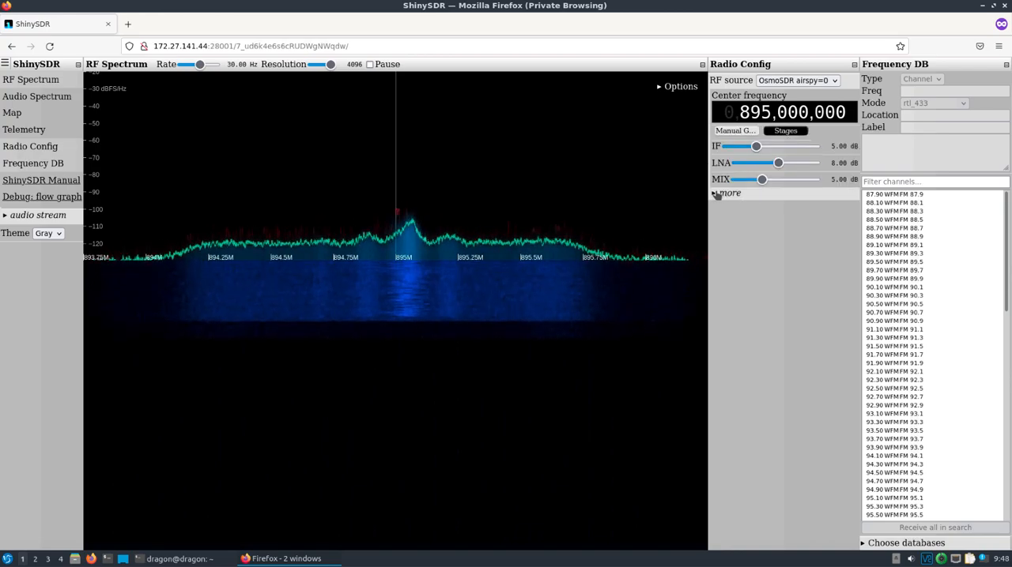
left_click(726, 192)
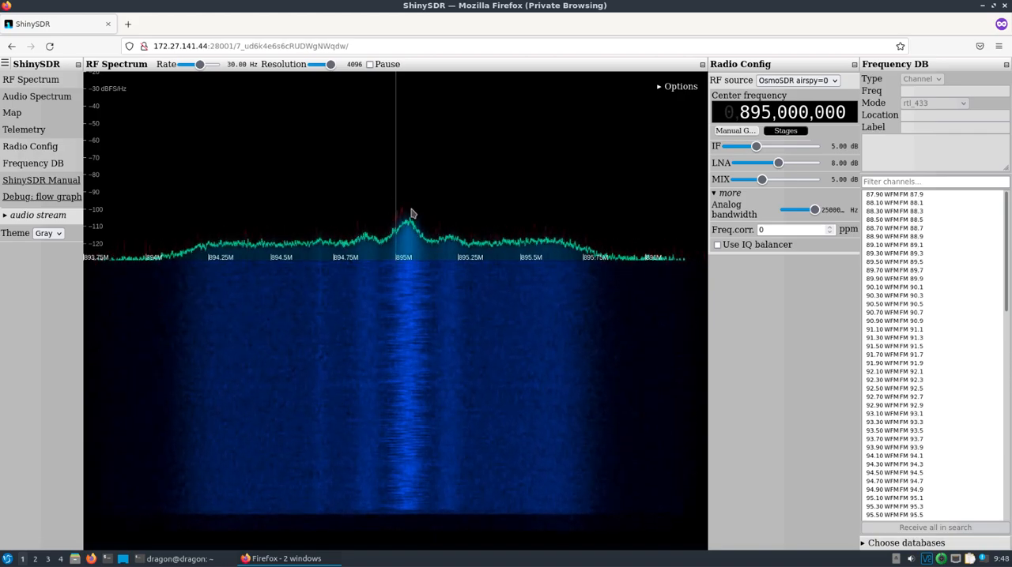
left_click(409, 213)
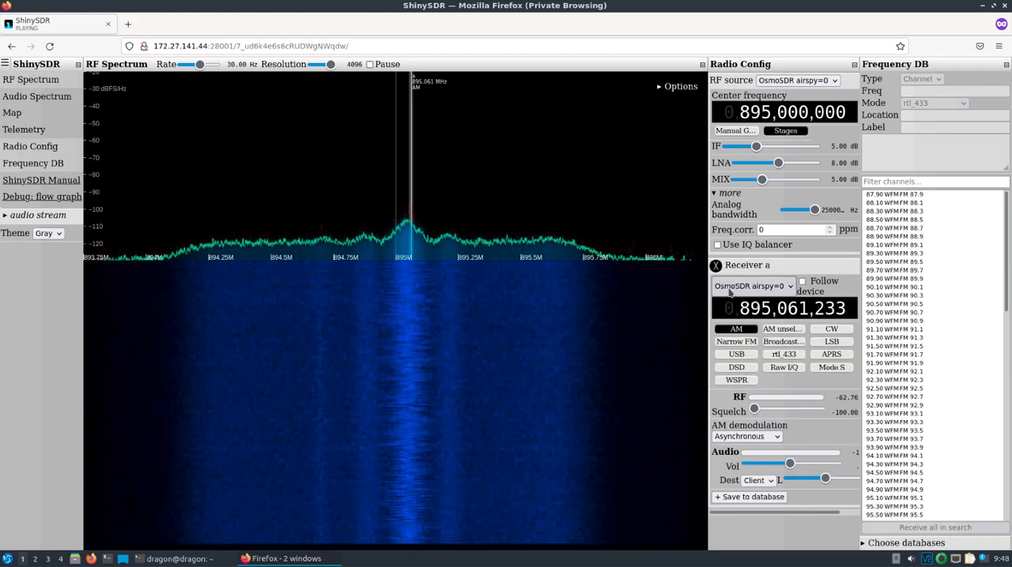
Retune the radio near 765 MHz and switch Receiver a to digital voice (P25) decoding
left_click(914, 560)
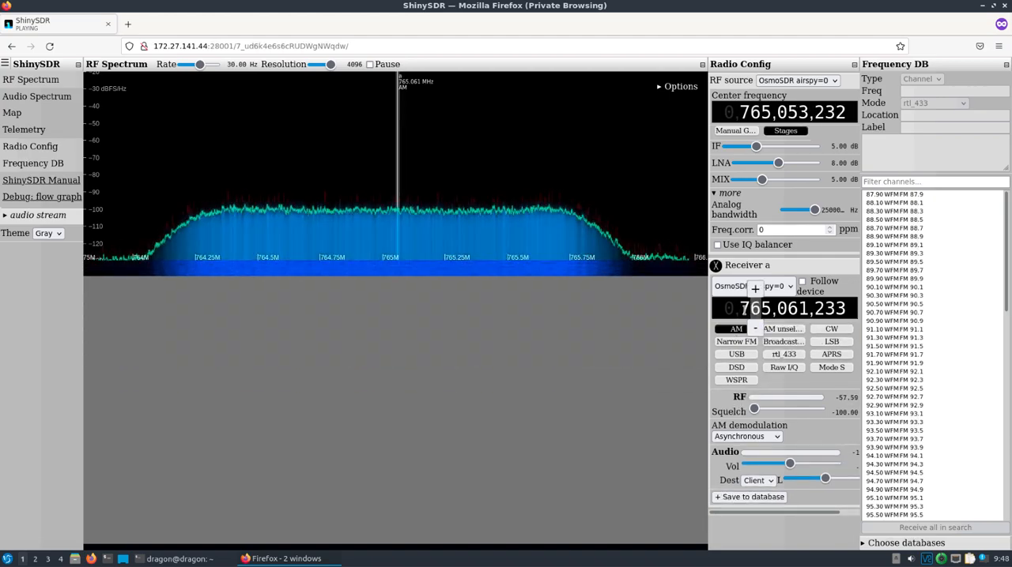
left_click(737, 367)
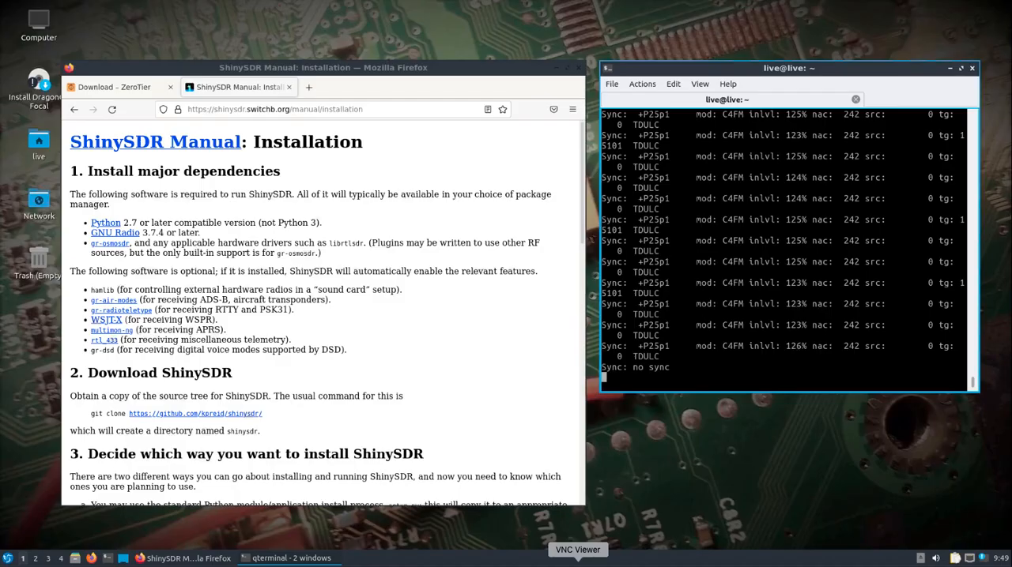
mouse_move(654, 310)
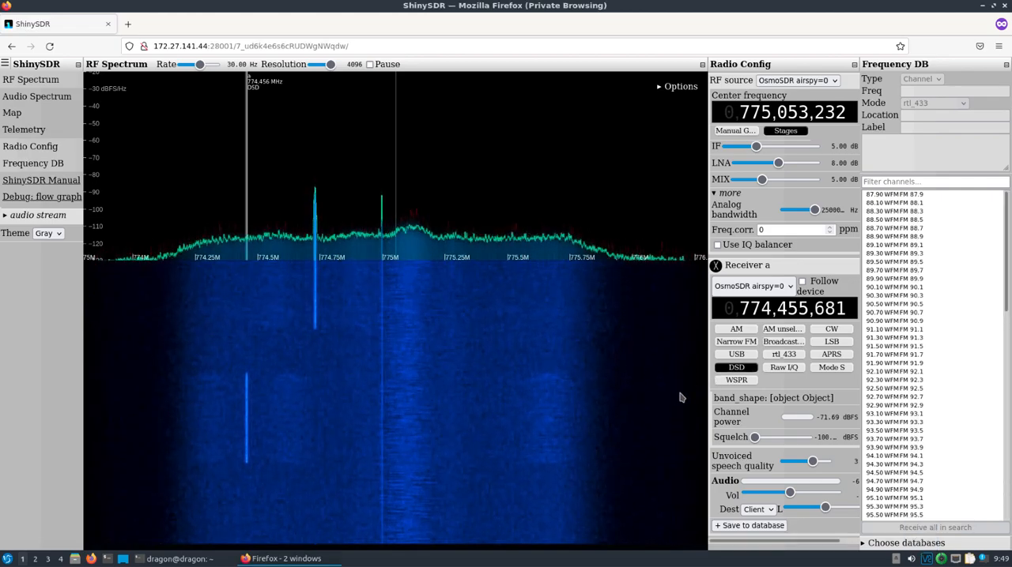
mouse_move(737, 367)
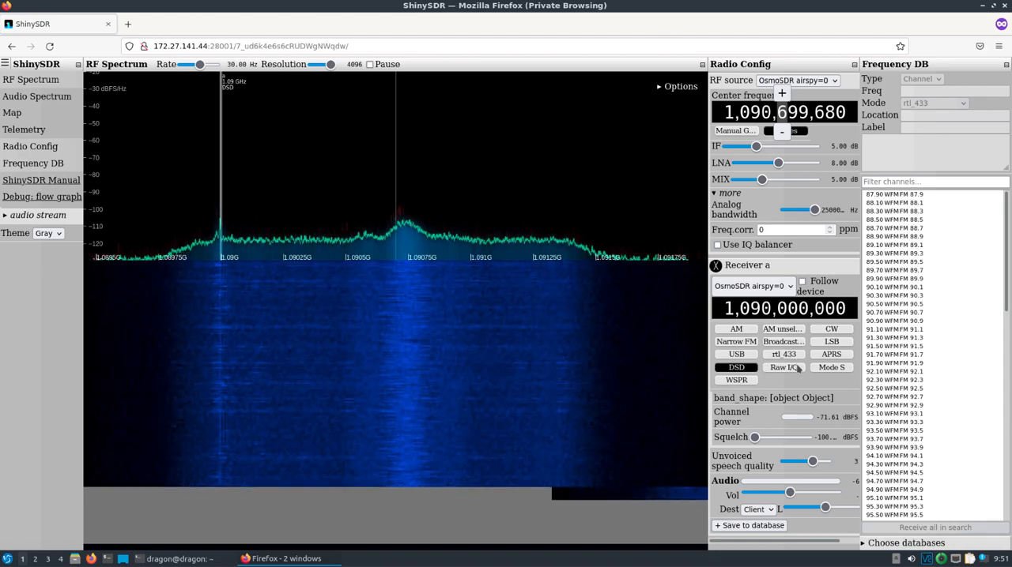
Set Receiver a to Mode S at 1090 MHz, lower the decode threshold to about 2.8 dB, and show the map
left_click(831, 391)
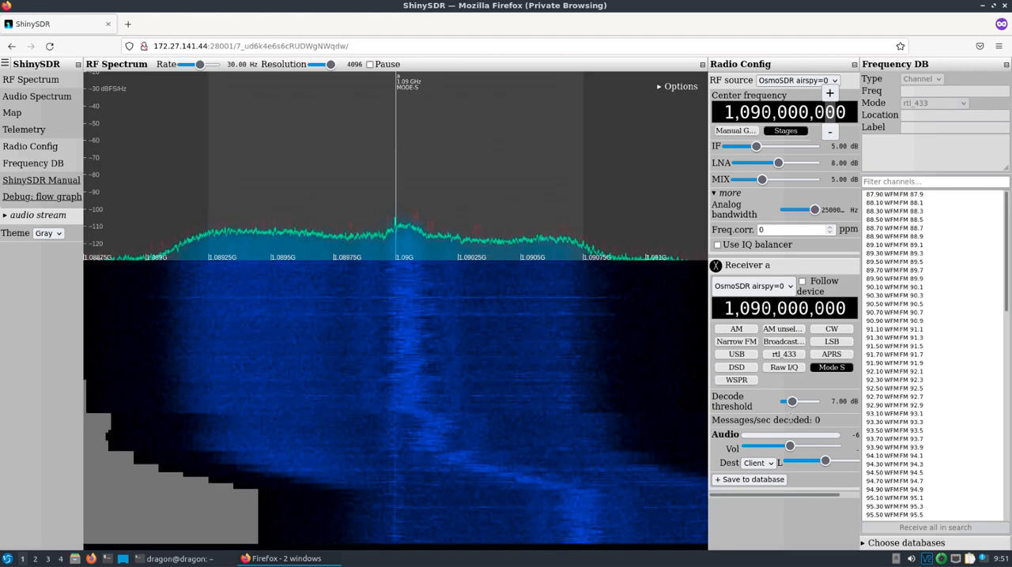
left_click_drag(790, 401, 787, 402)
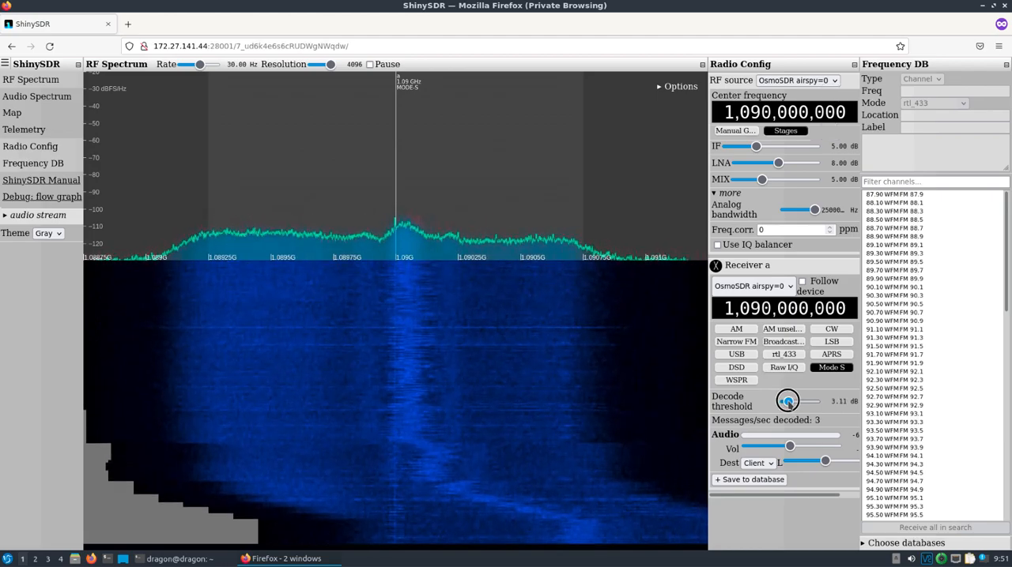
left_click_drag(787, 401, 784, 402)
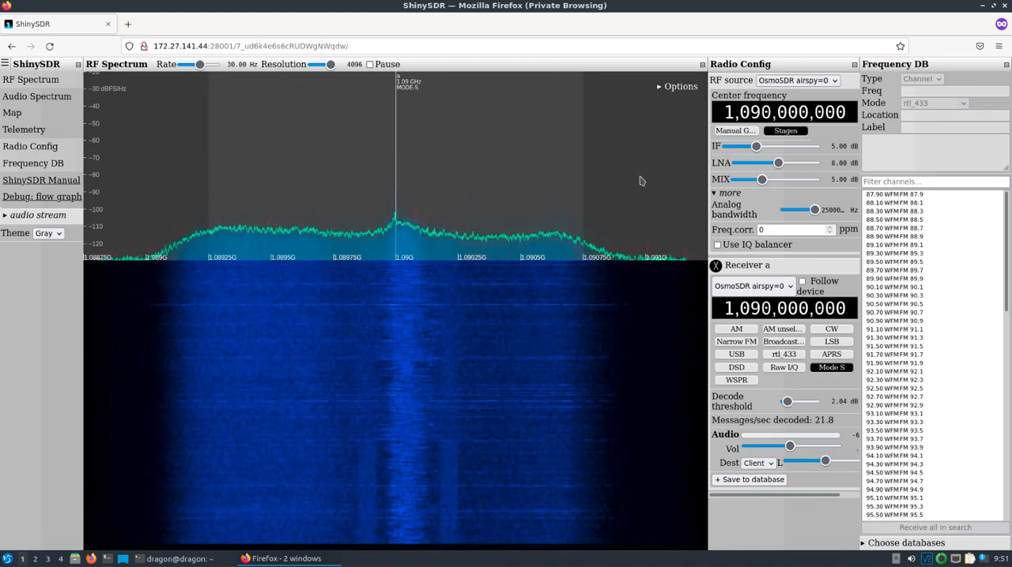
left_click(12, 113)
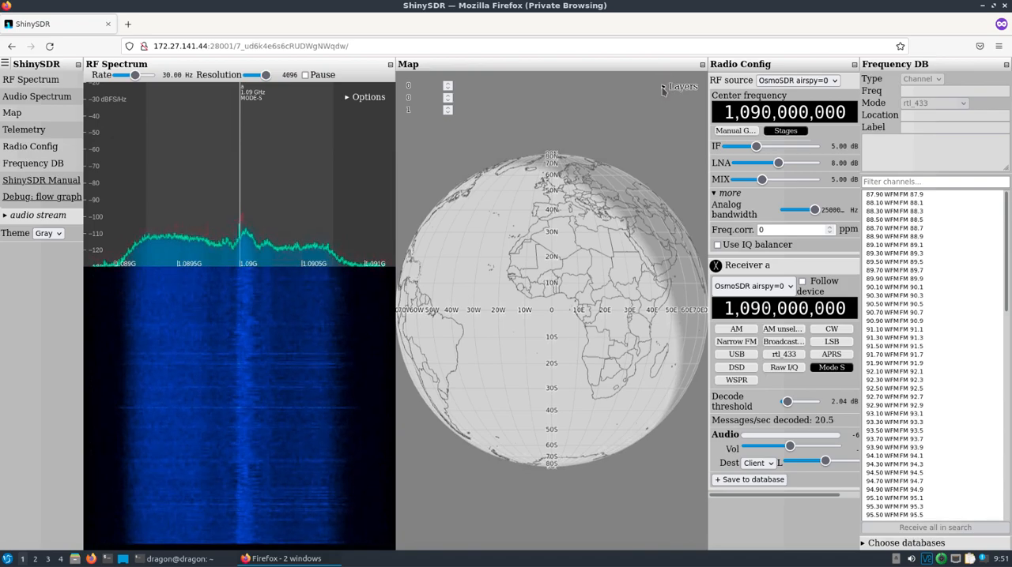
Show the map's Layers options, rotate the globe to the Americas, then retune toward the FM broadcast band
left_click(680, 87)
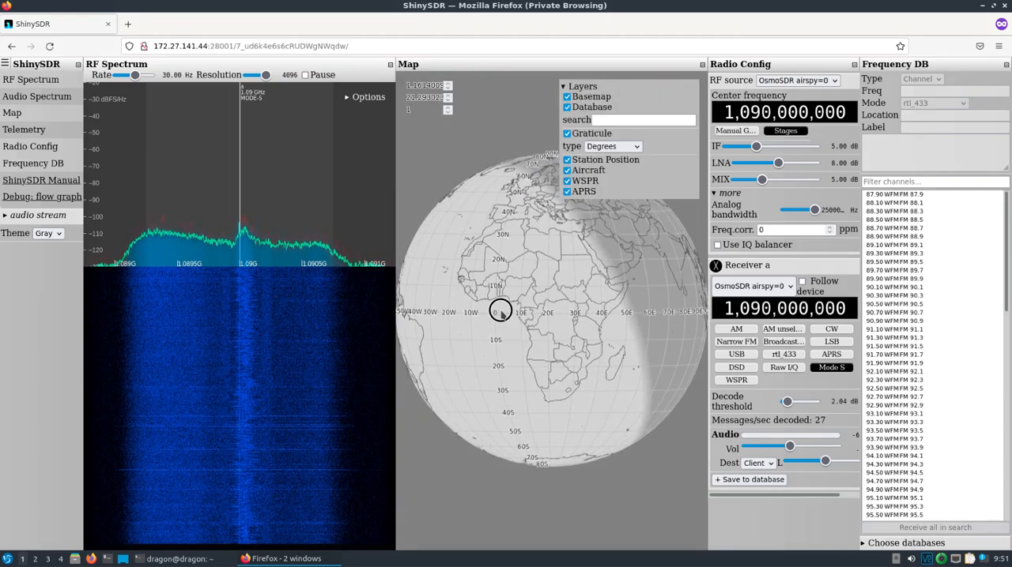
left_click_drag(499, 310, 558, 322)
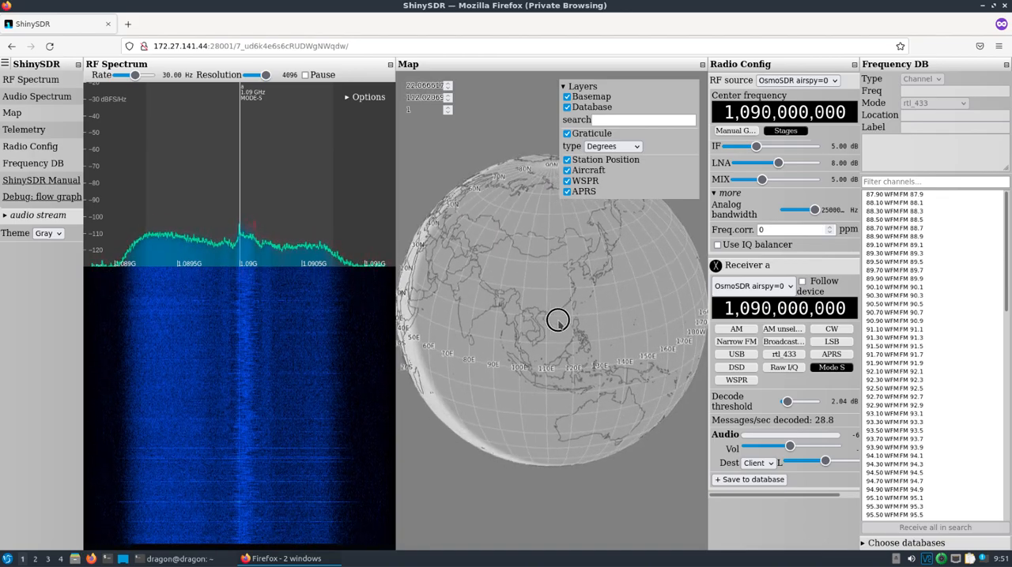
left_click_drag(557, 322, 496, 328)
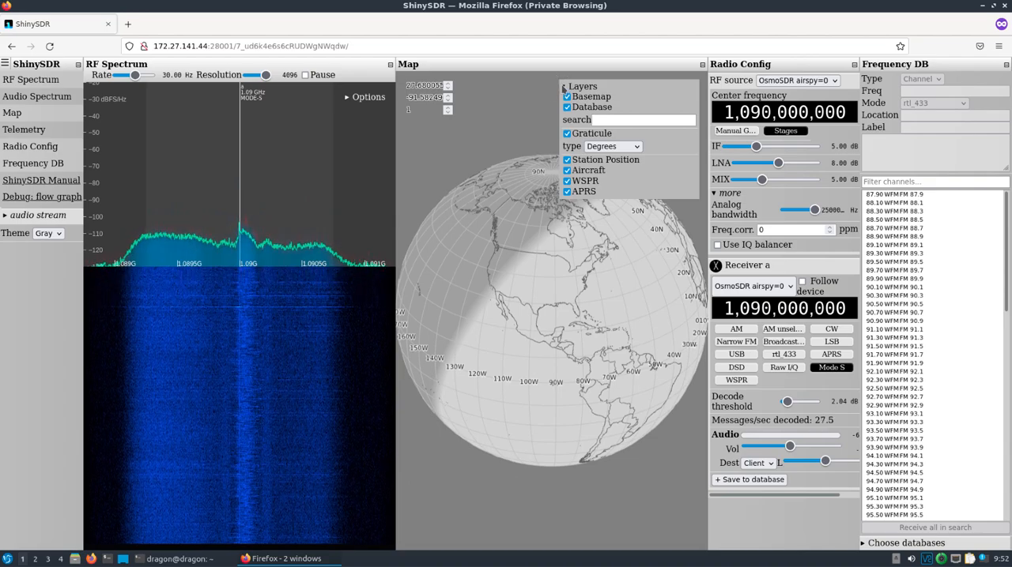
left_click(578, 87)
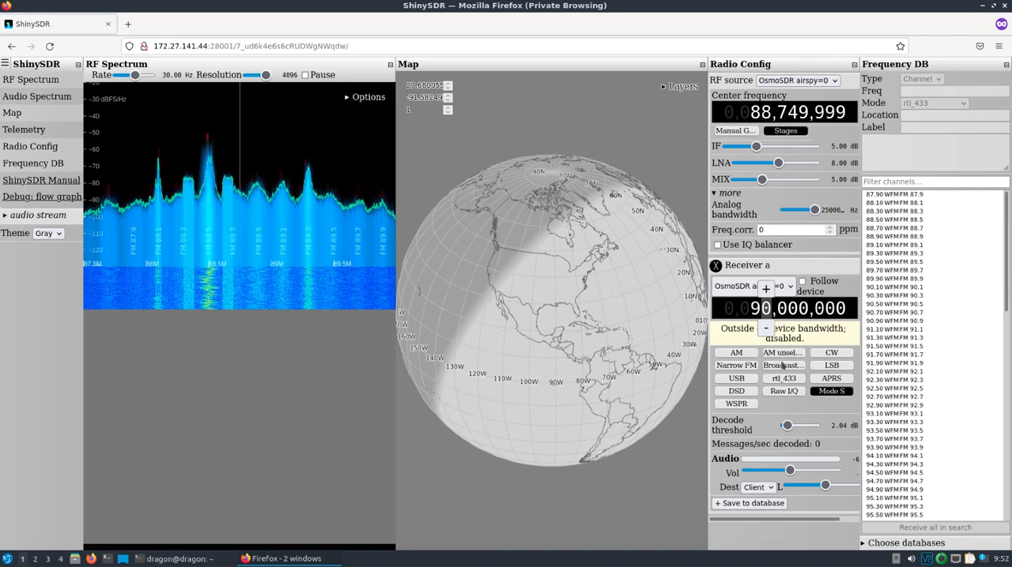
Switch Receiver a near 89.3 MHz to broadcast FM stereo demodulation
left_click(782, 365)
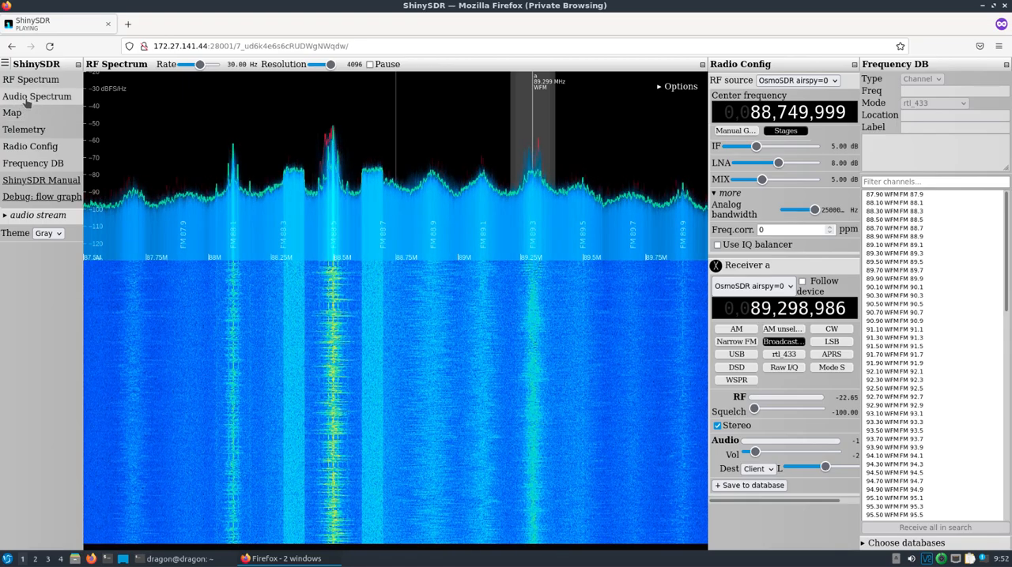
Retune to 433.000 MHz and switch Receiver a to rtl_433 OOK telemetry decoding
left_click(37, 95)
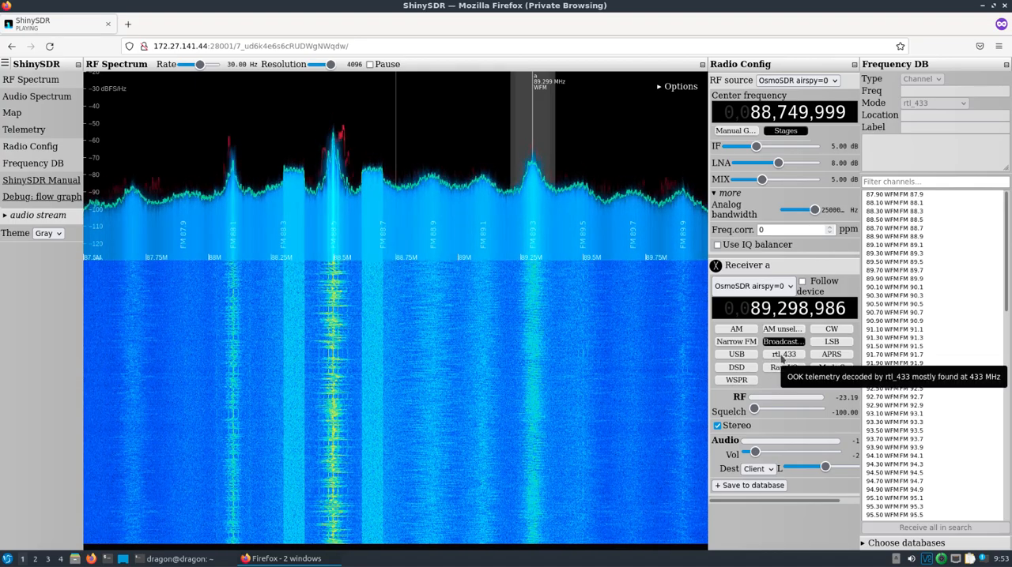
left_click(784, 354)
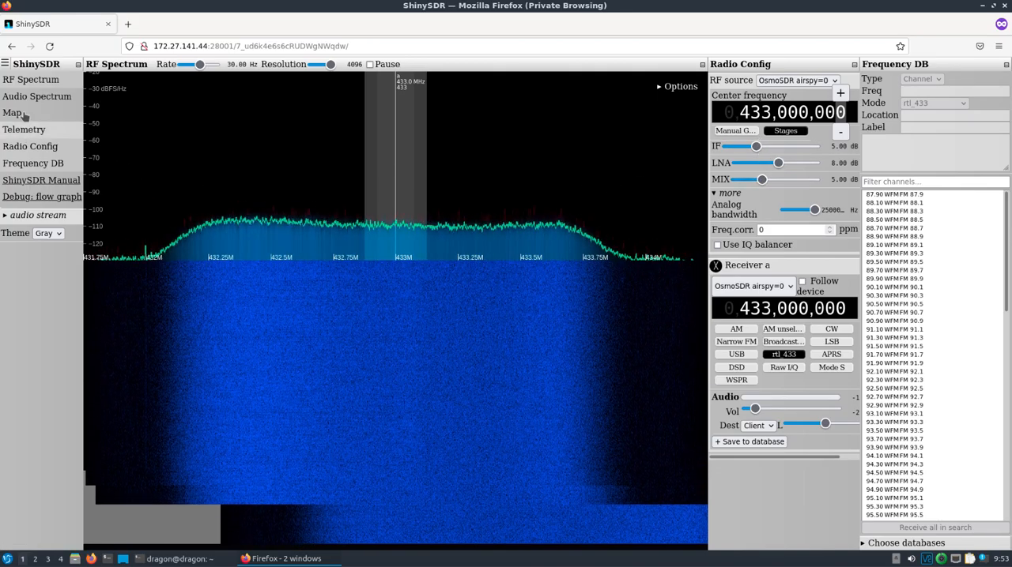
Show the Telemetry panel beside the spectrum and lower the IF gain from 5 dB to 2.00 dB
left_click(24, 130)
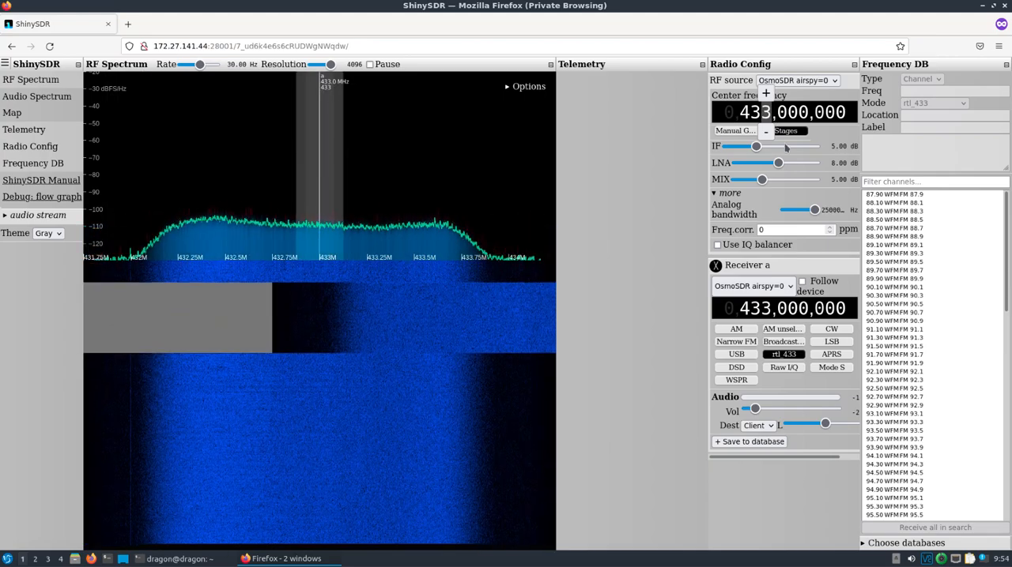
left_click_drag(756, 145, 743, 146)
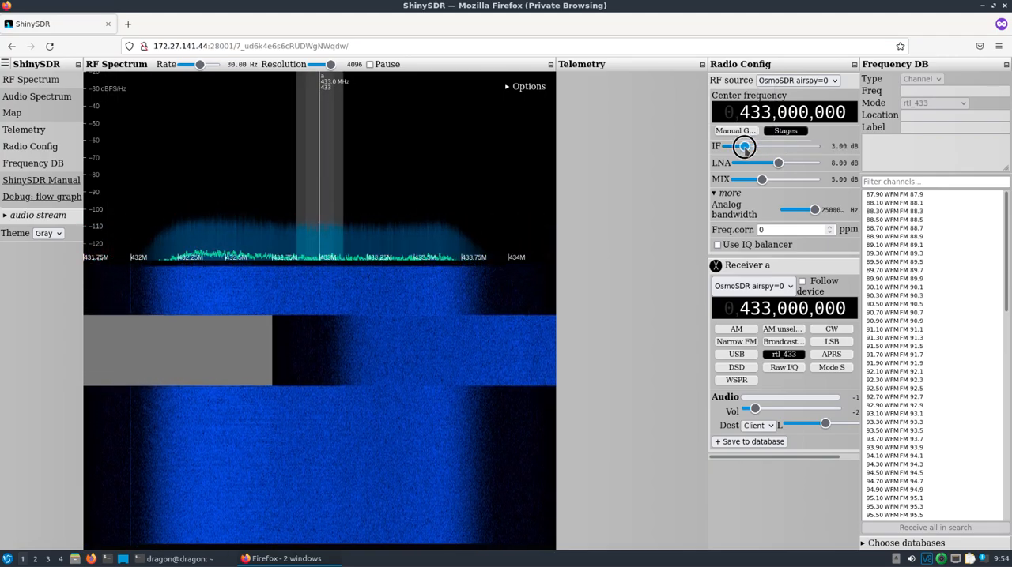